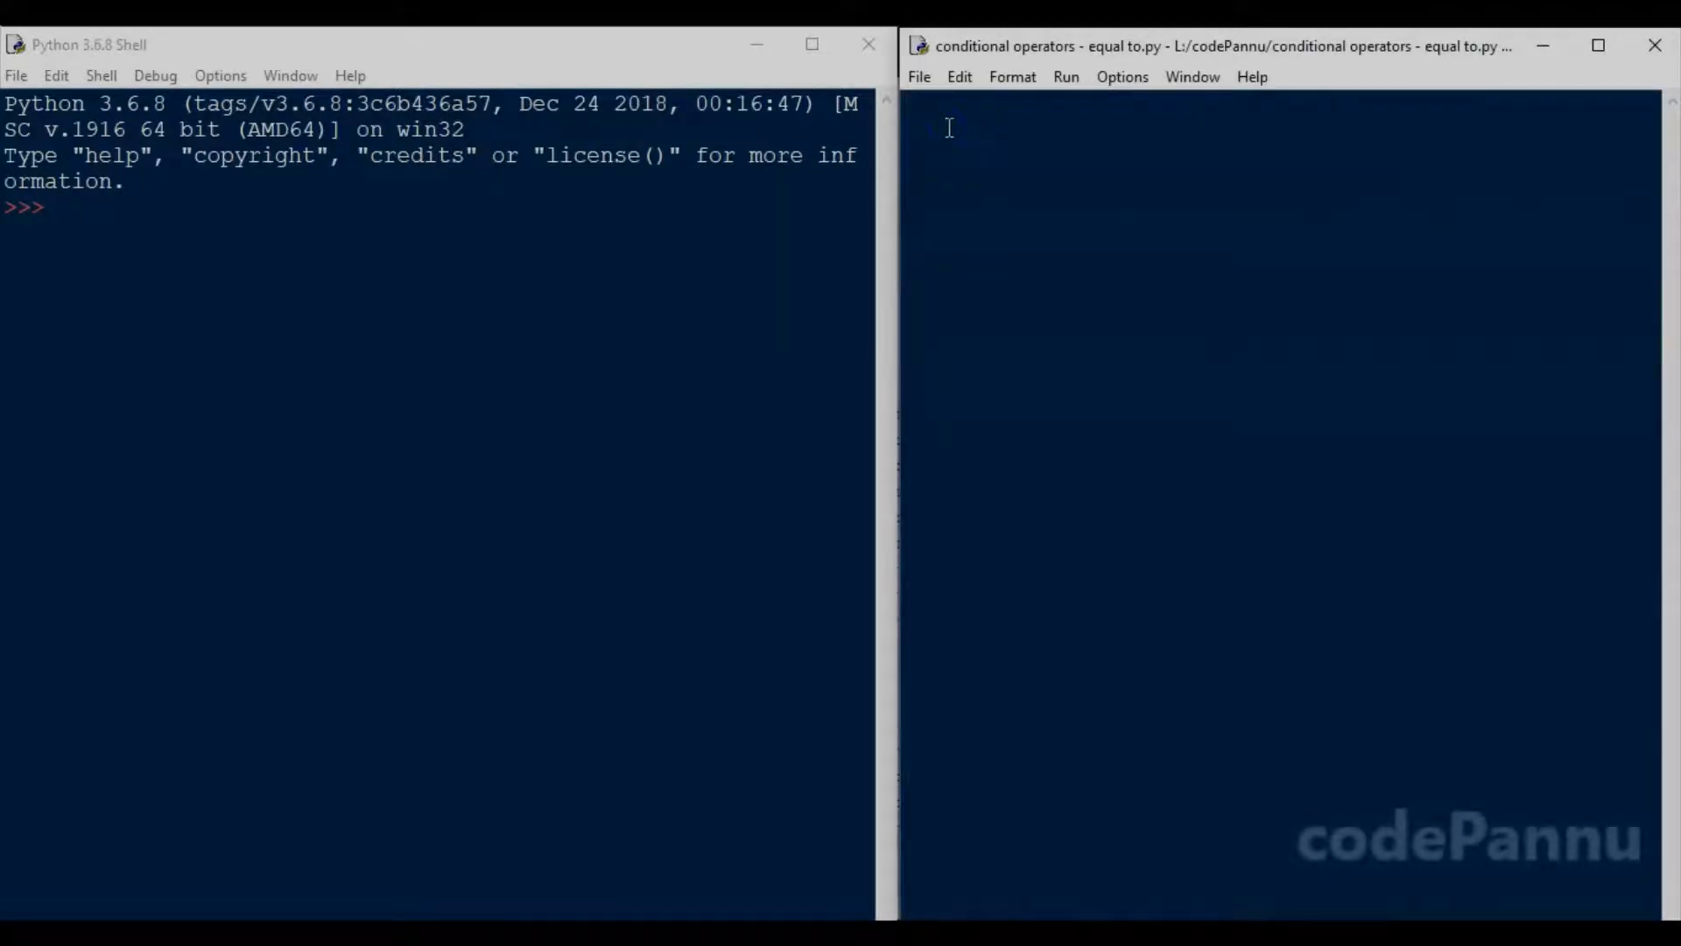
Step: Write books=2 on the first line and books==2 two lines below it
text(bo)
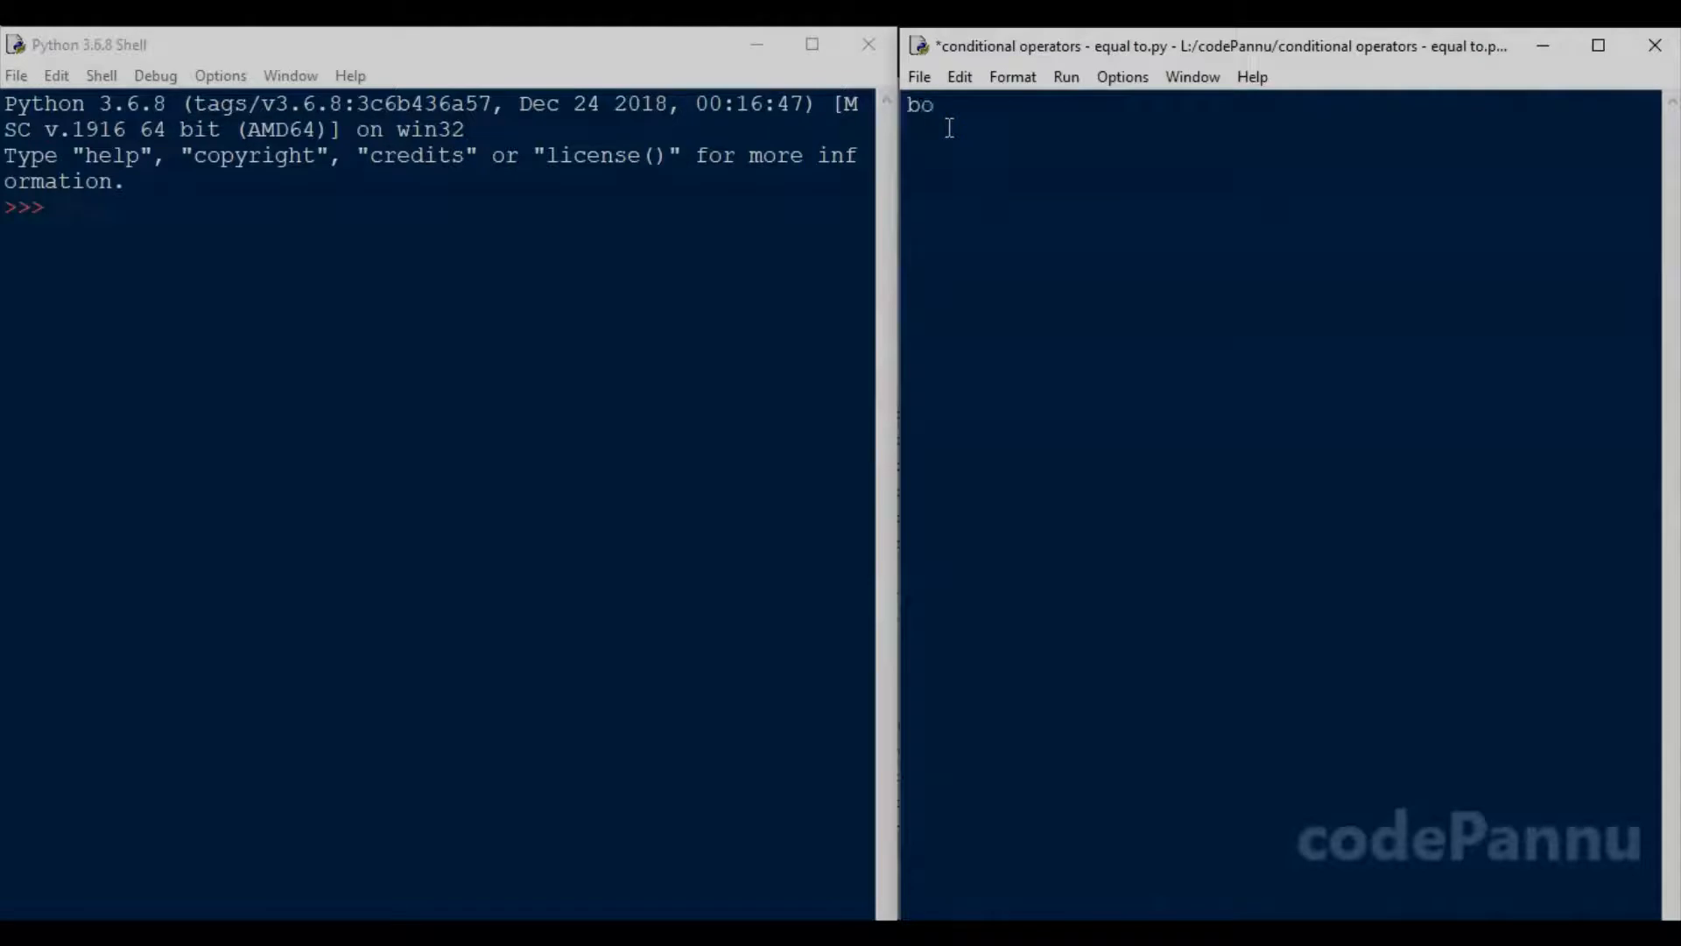
text(oks=2)
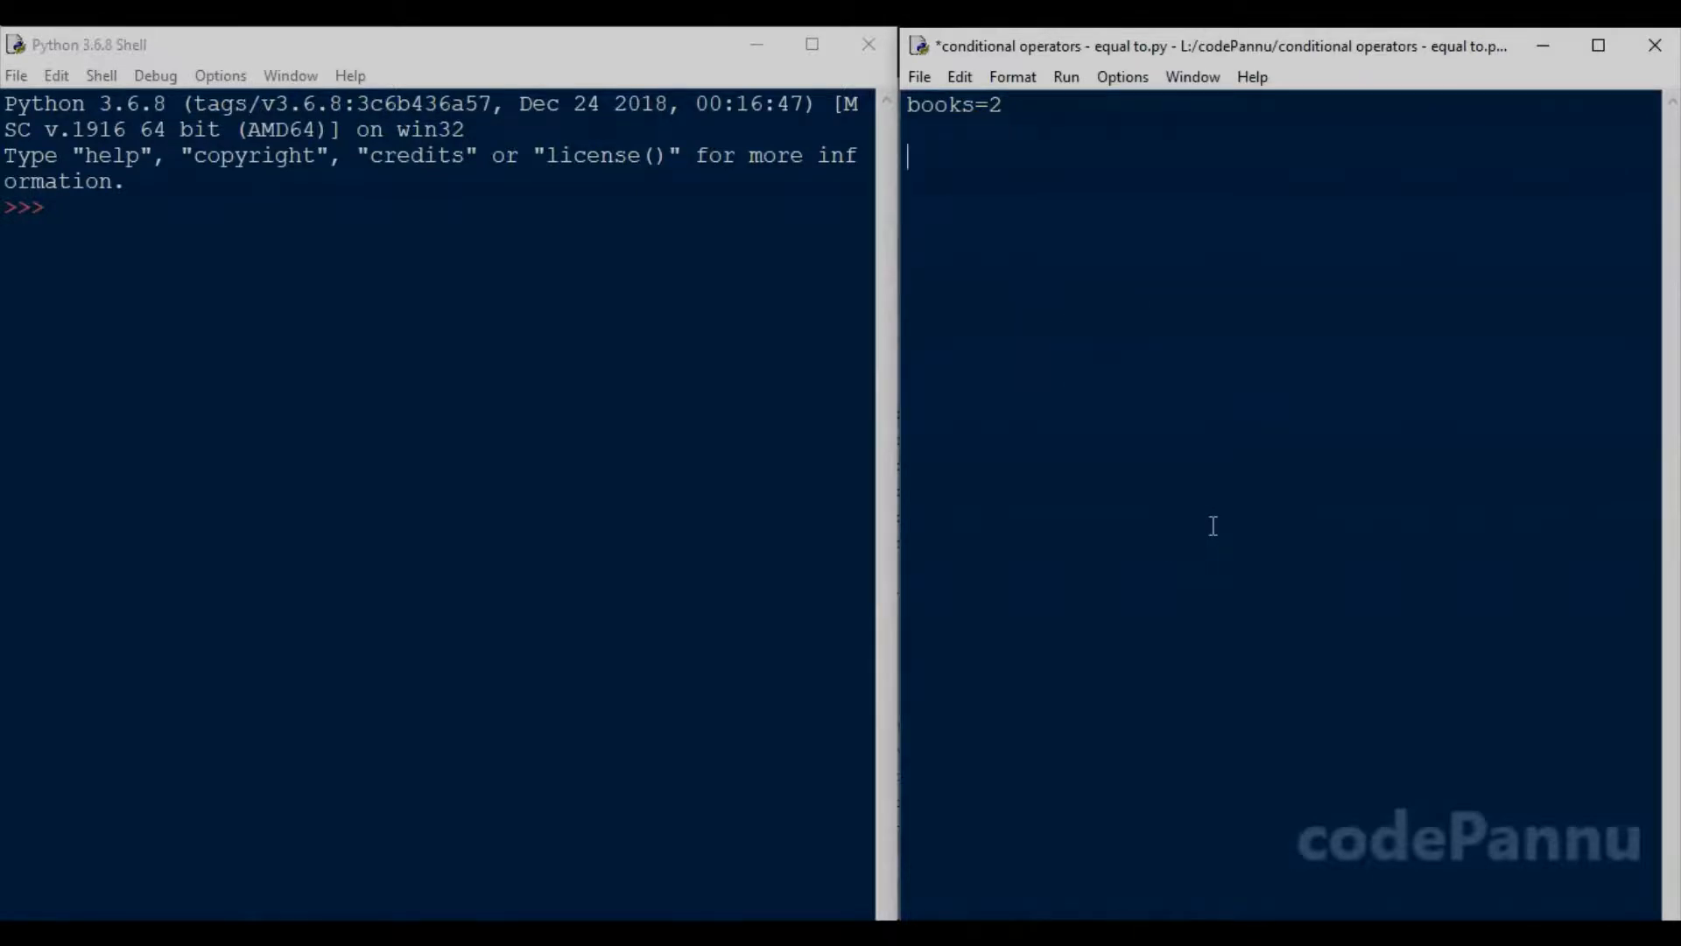
text(boo)
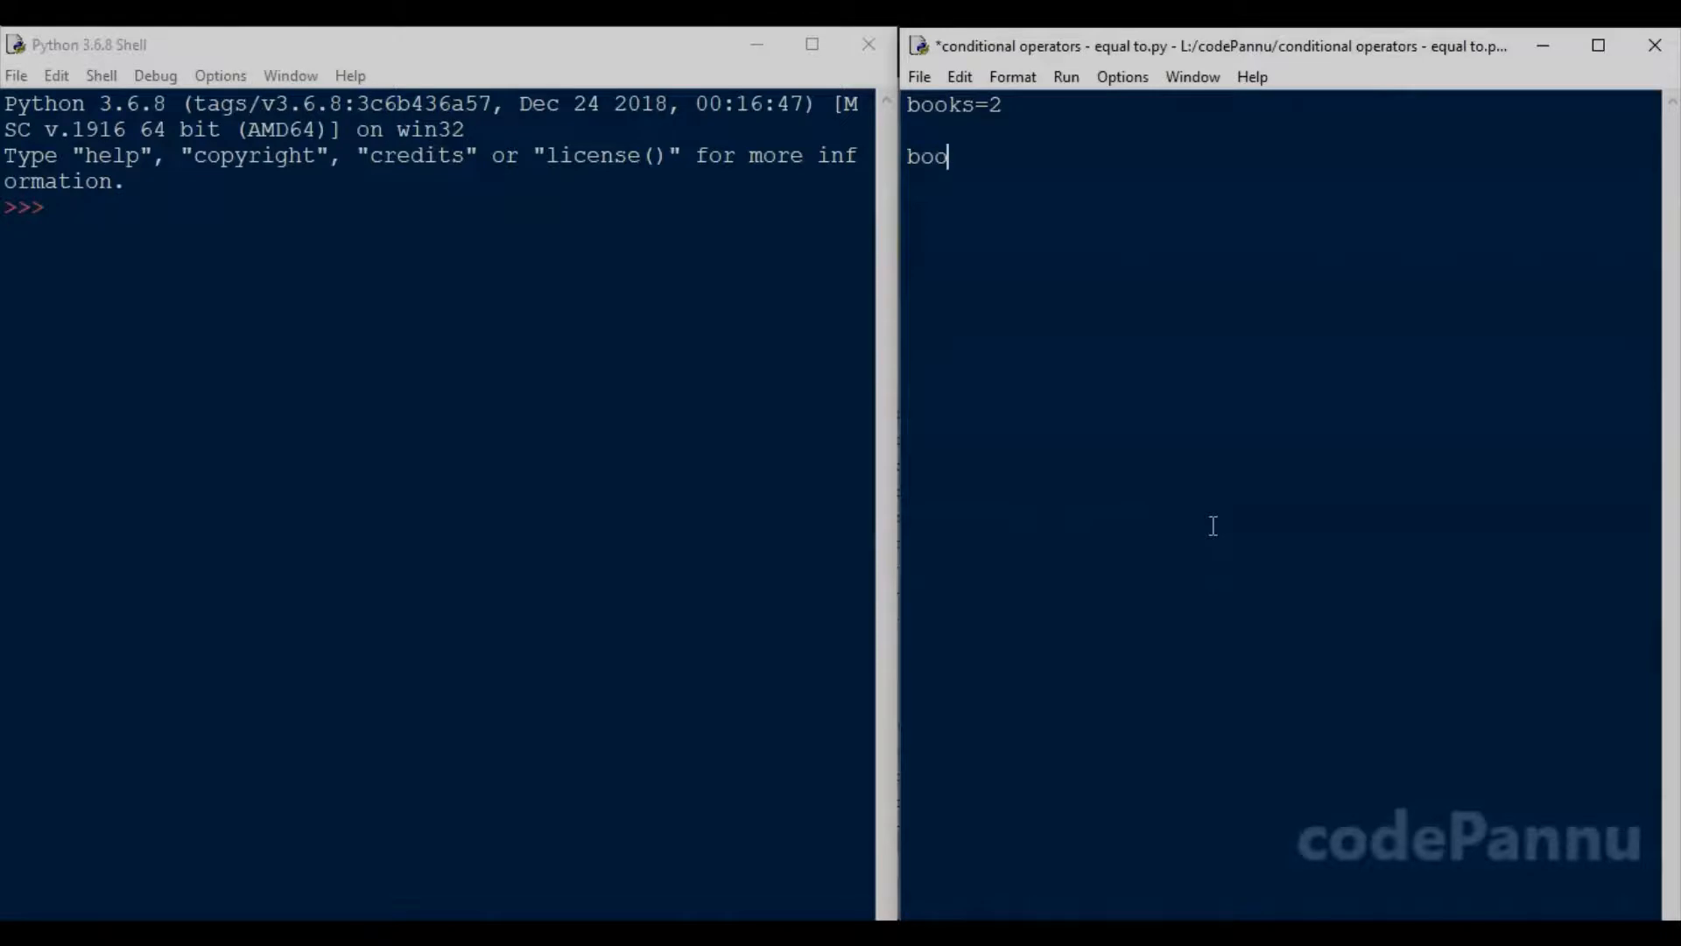
text(ks)
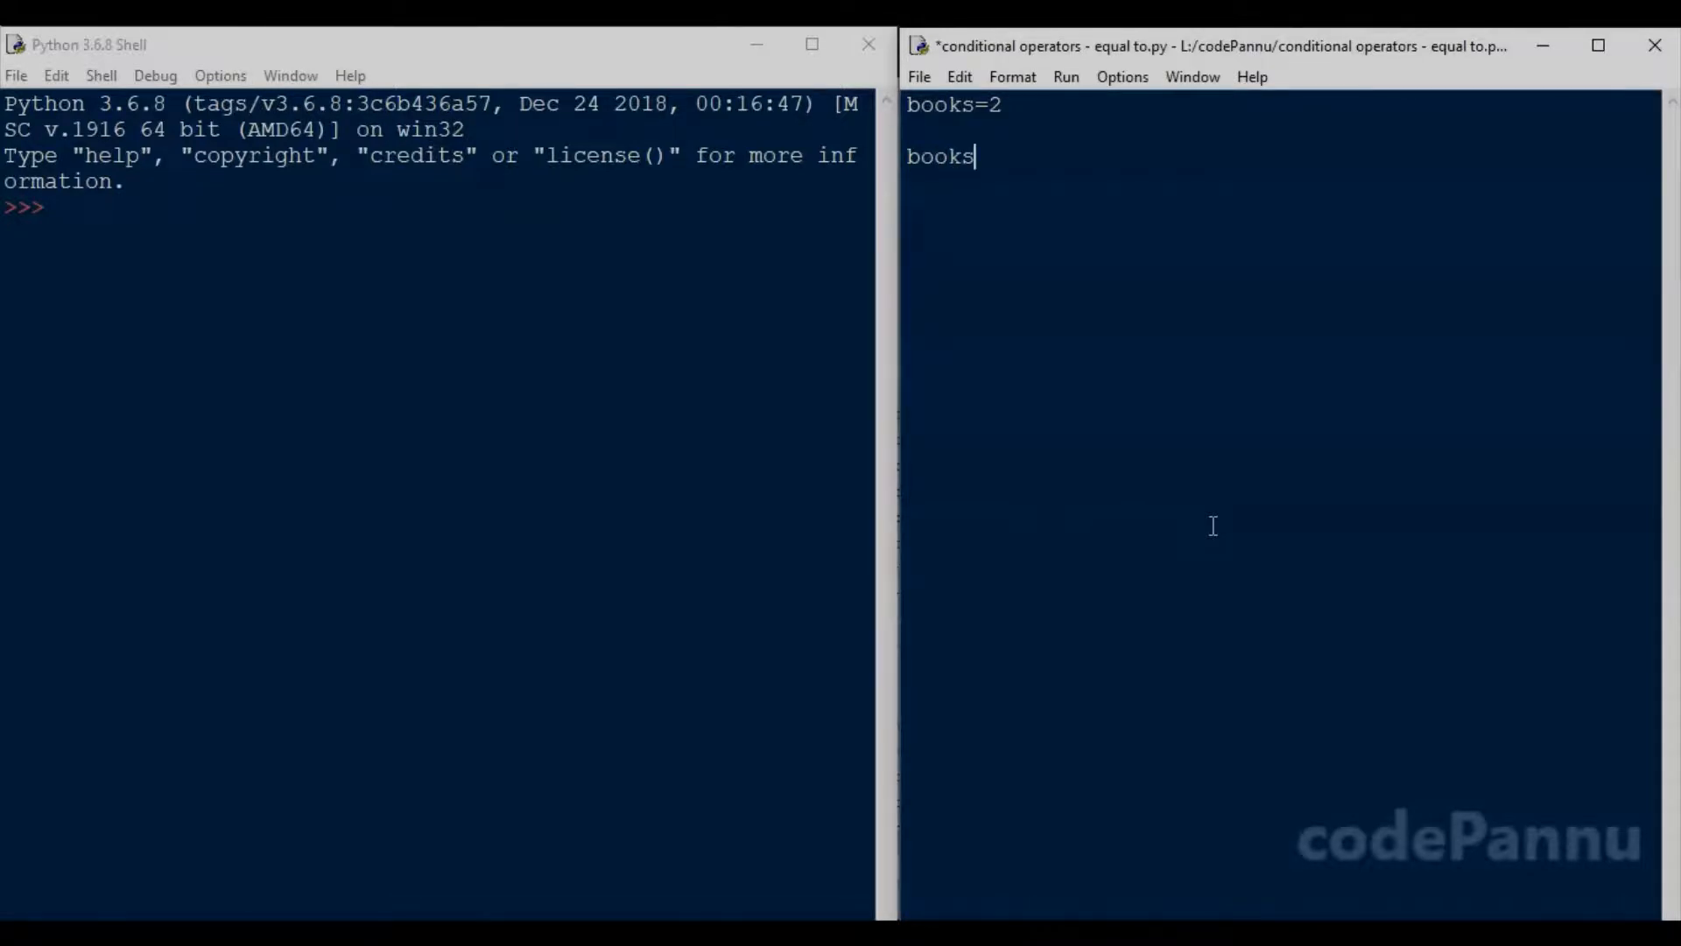
text(==2)
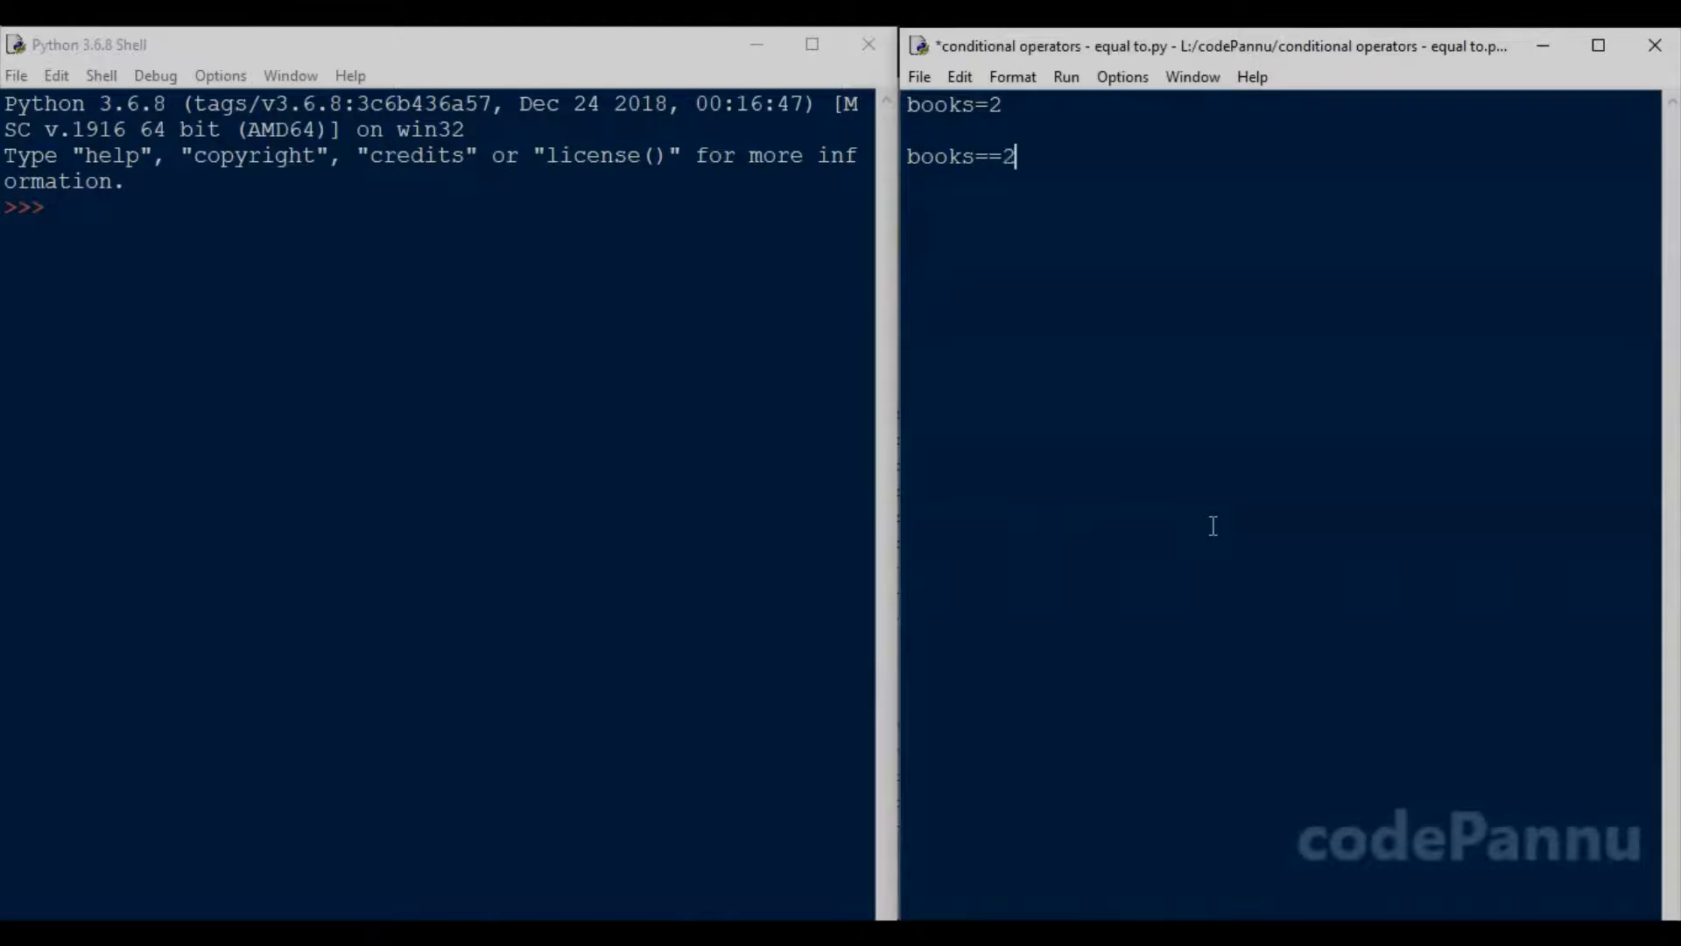
mouse_move(1081, 314)
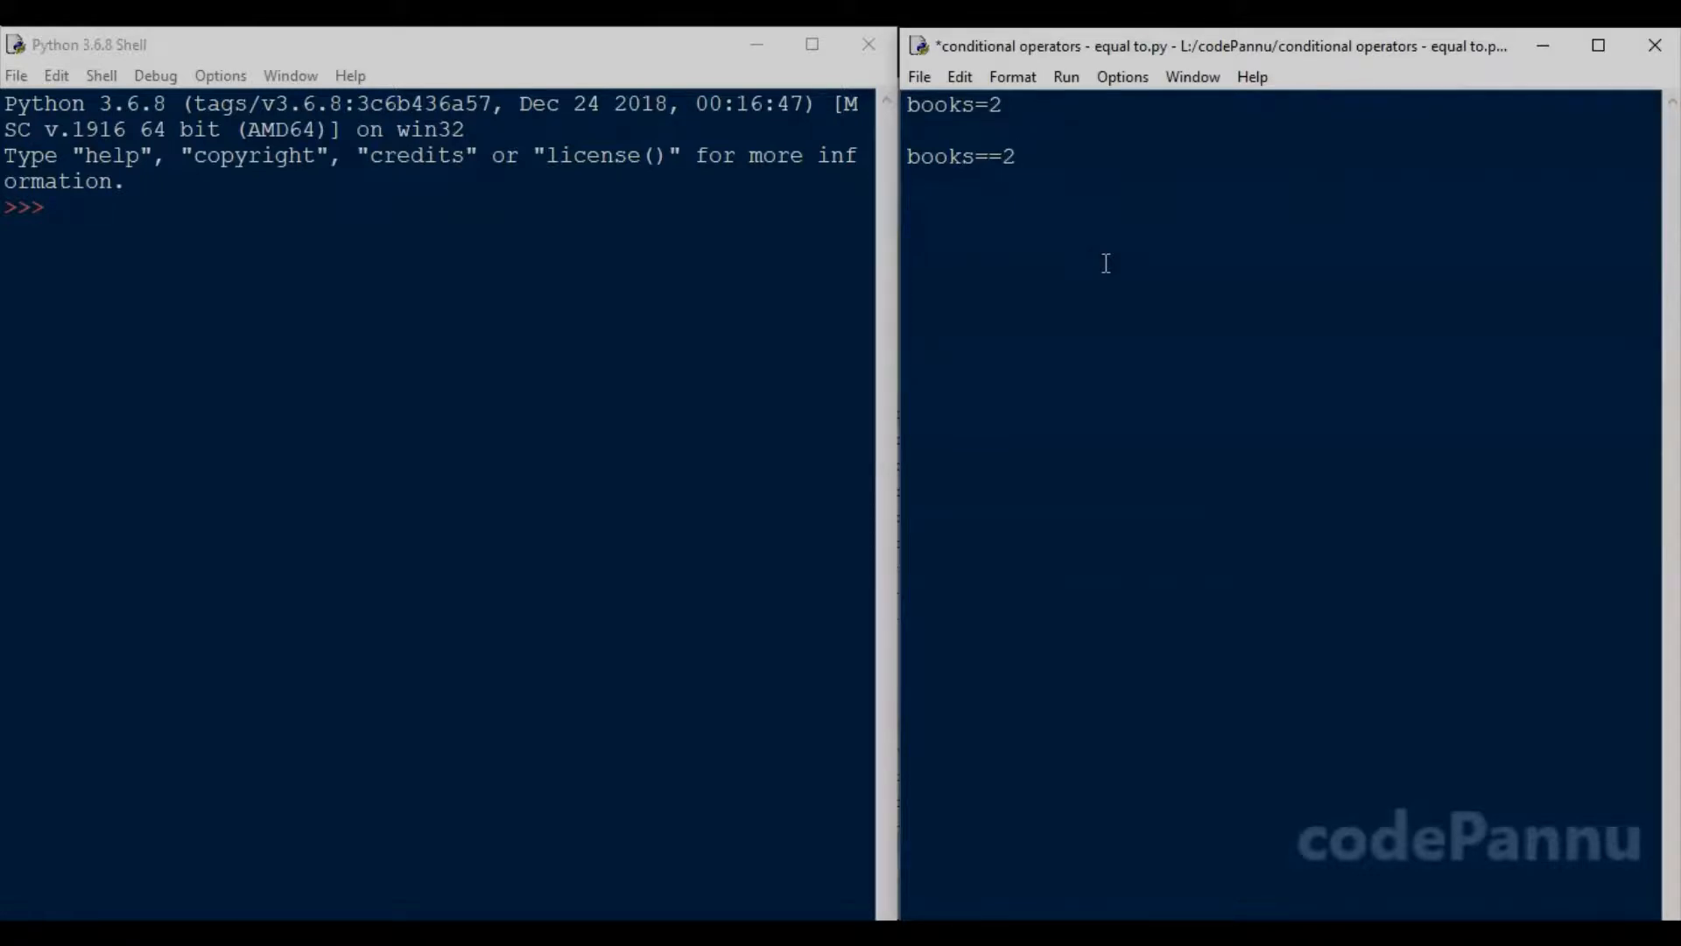
click(1017, 156)
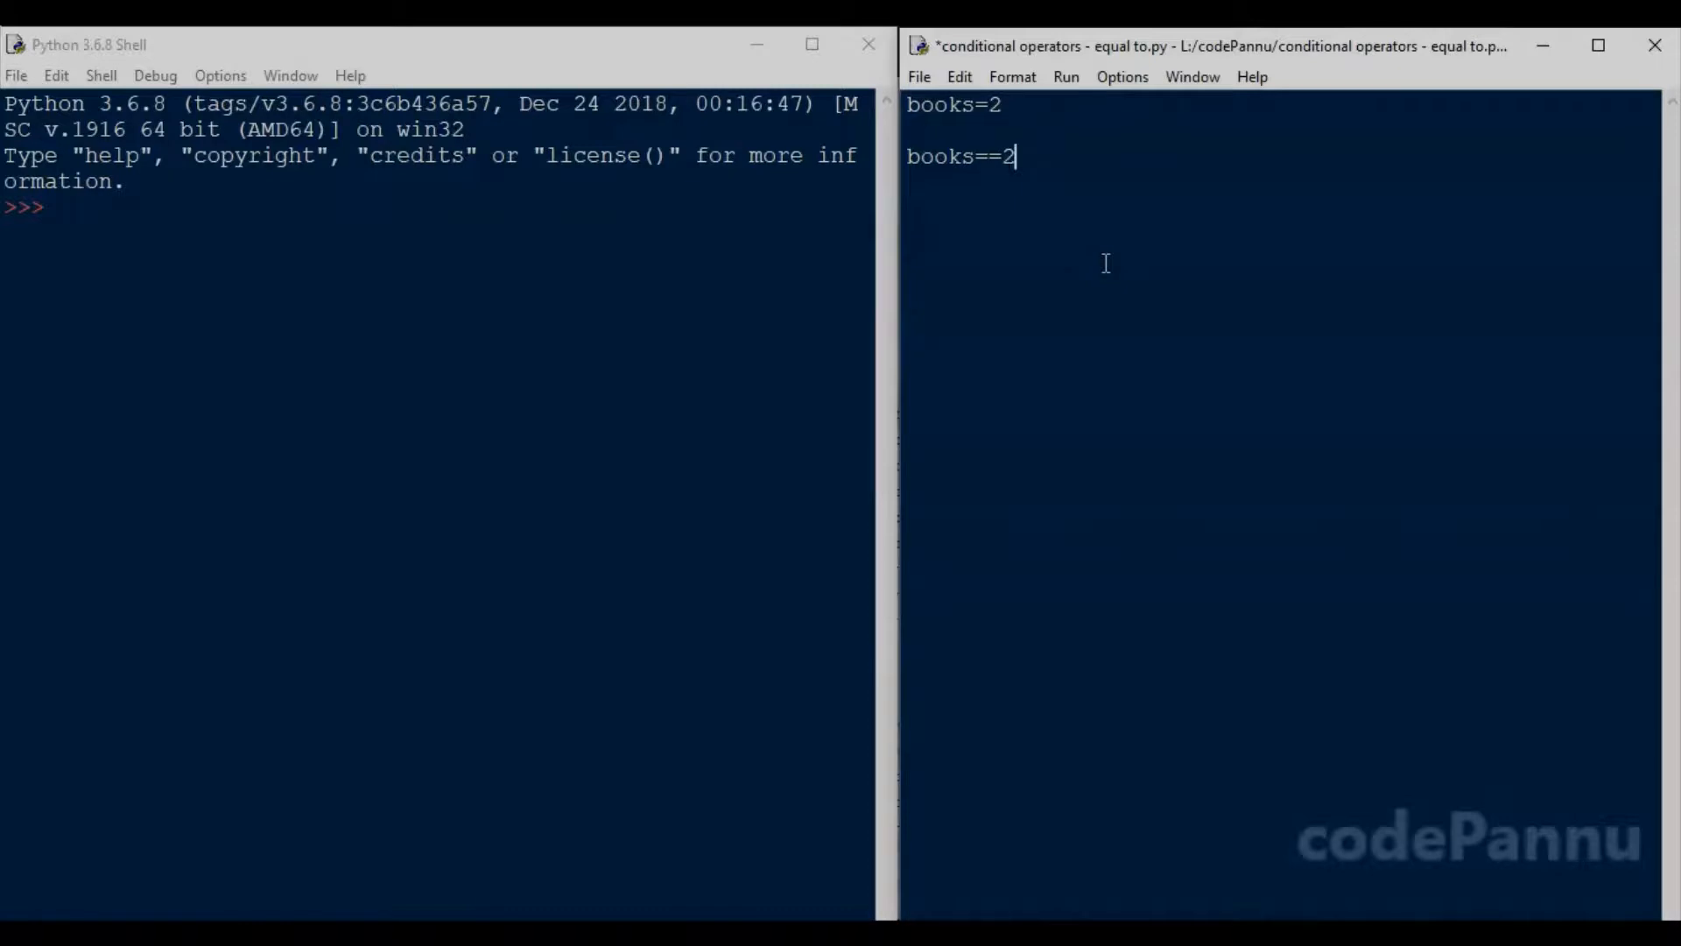
mouse_move(1024, 243)
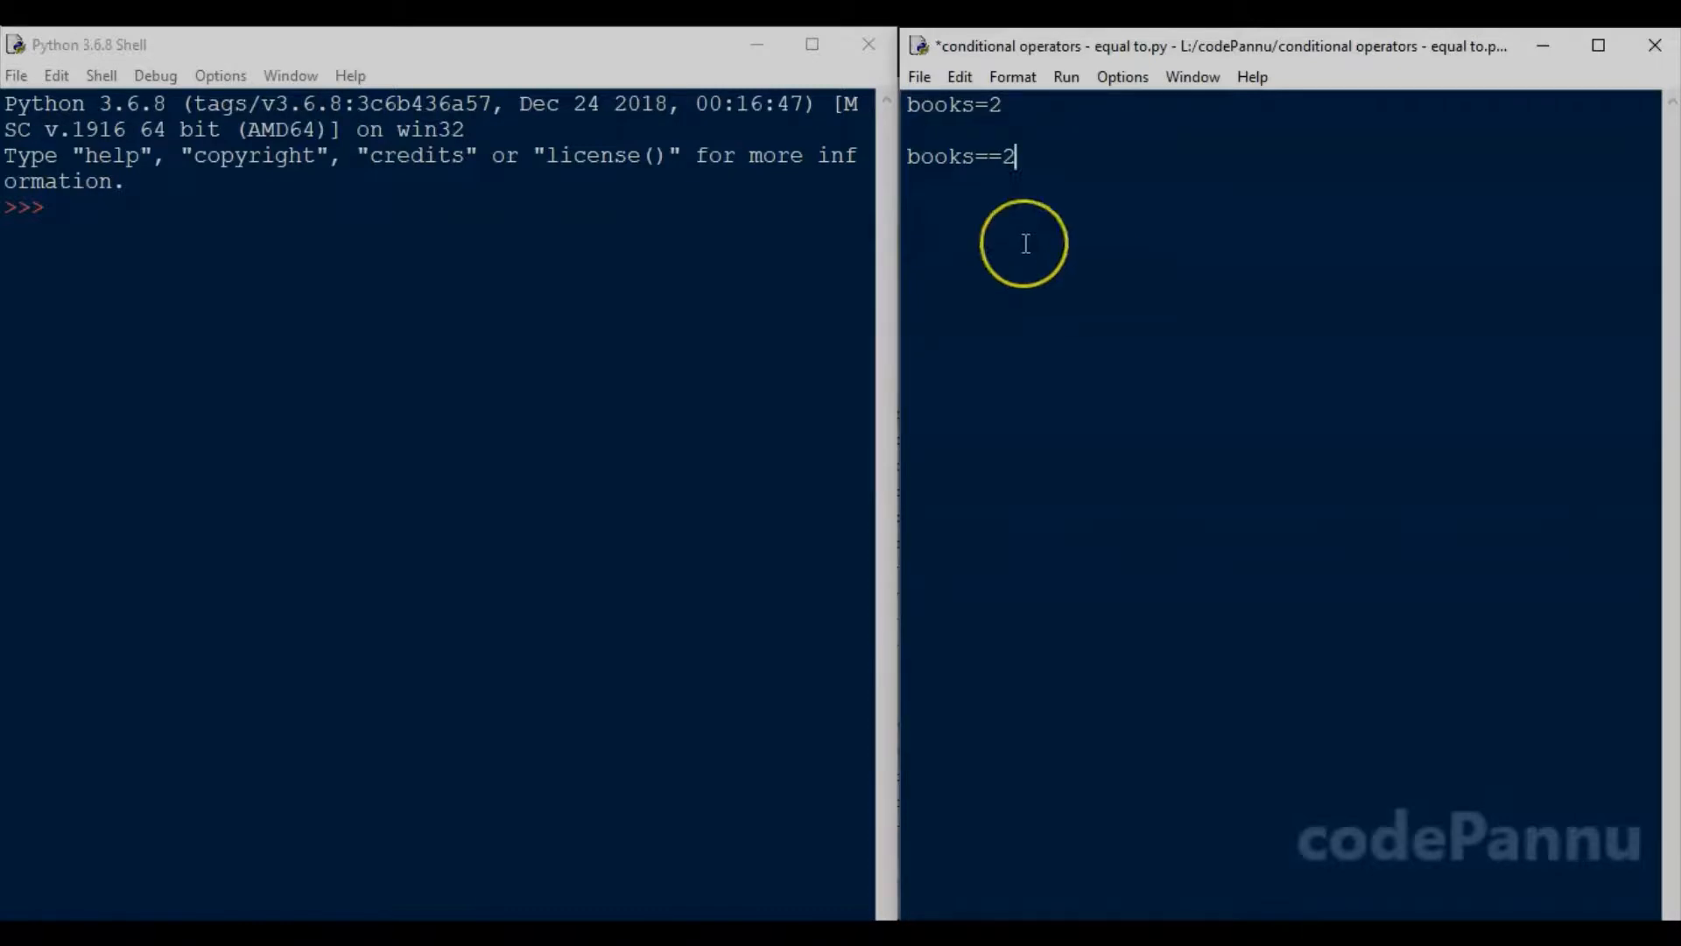
mouse_move(969, 182)
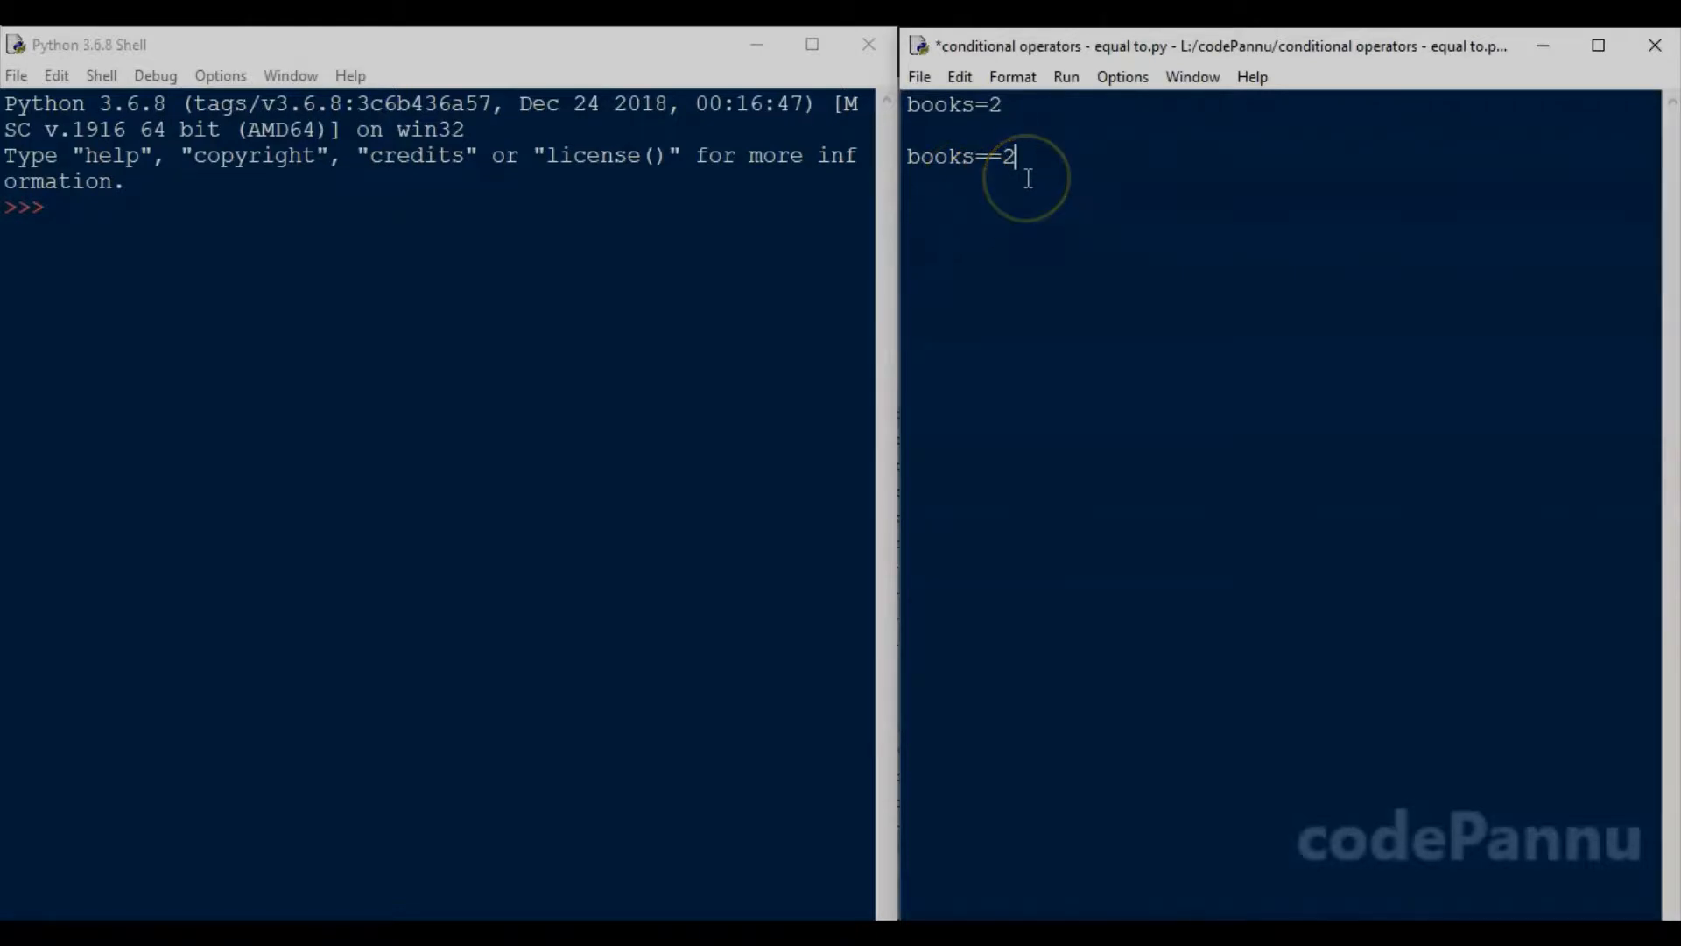
mouse_move(1023, 176)
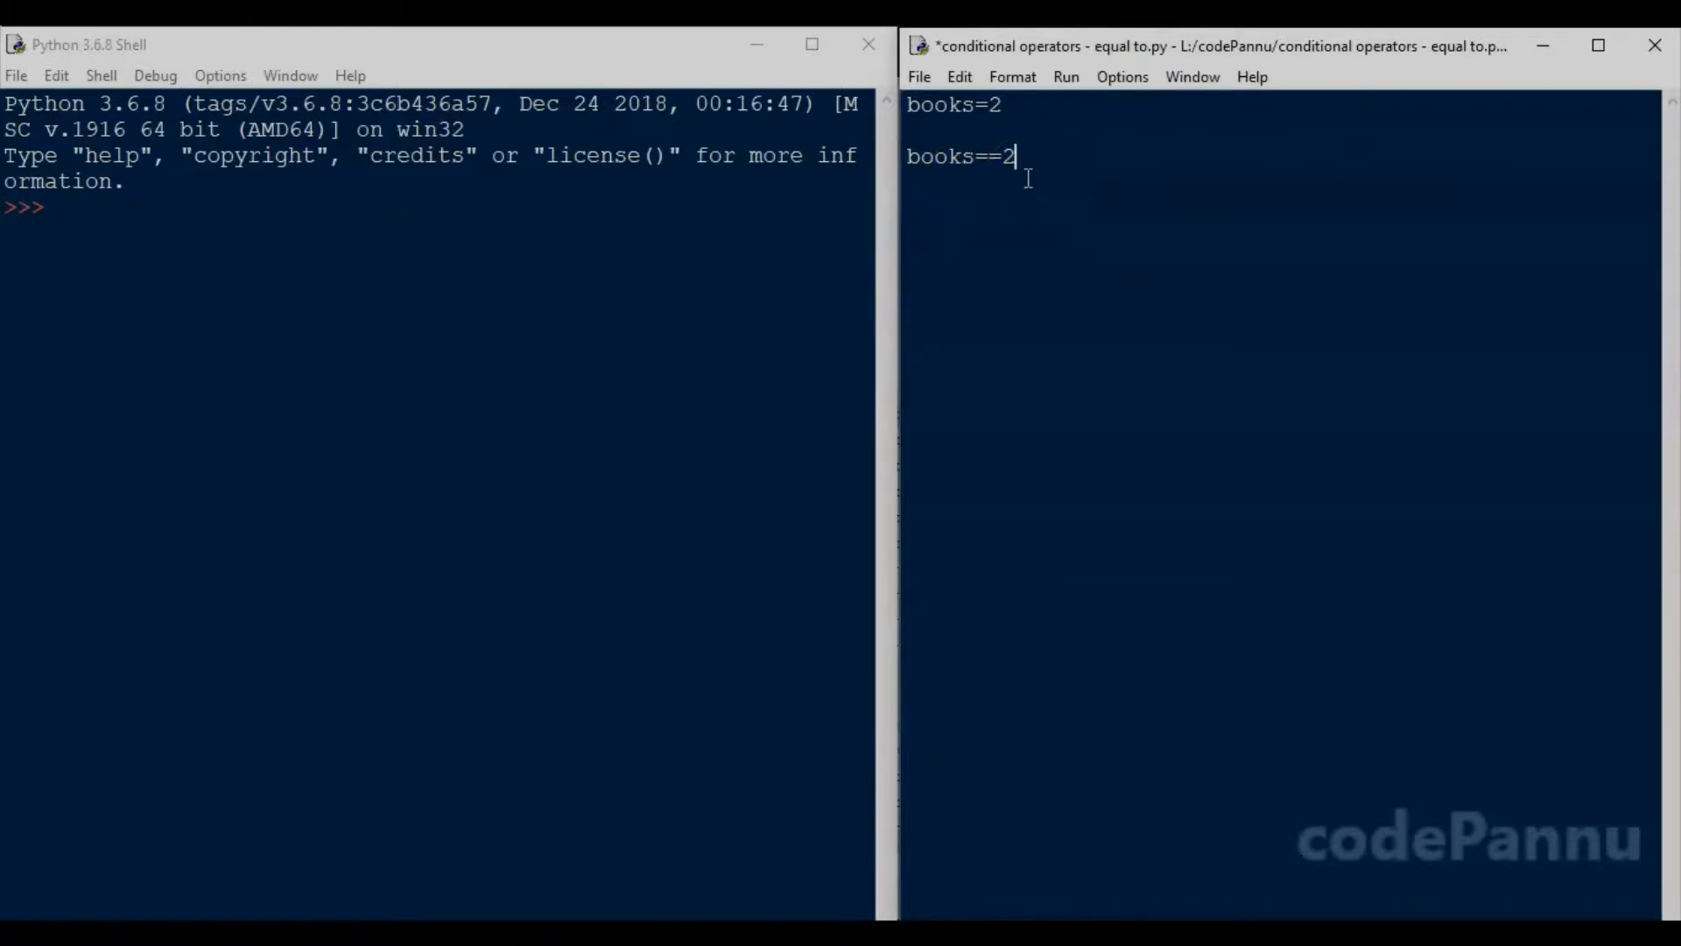
mouse_move(1035, 139)
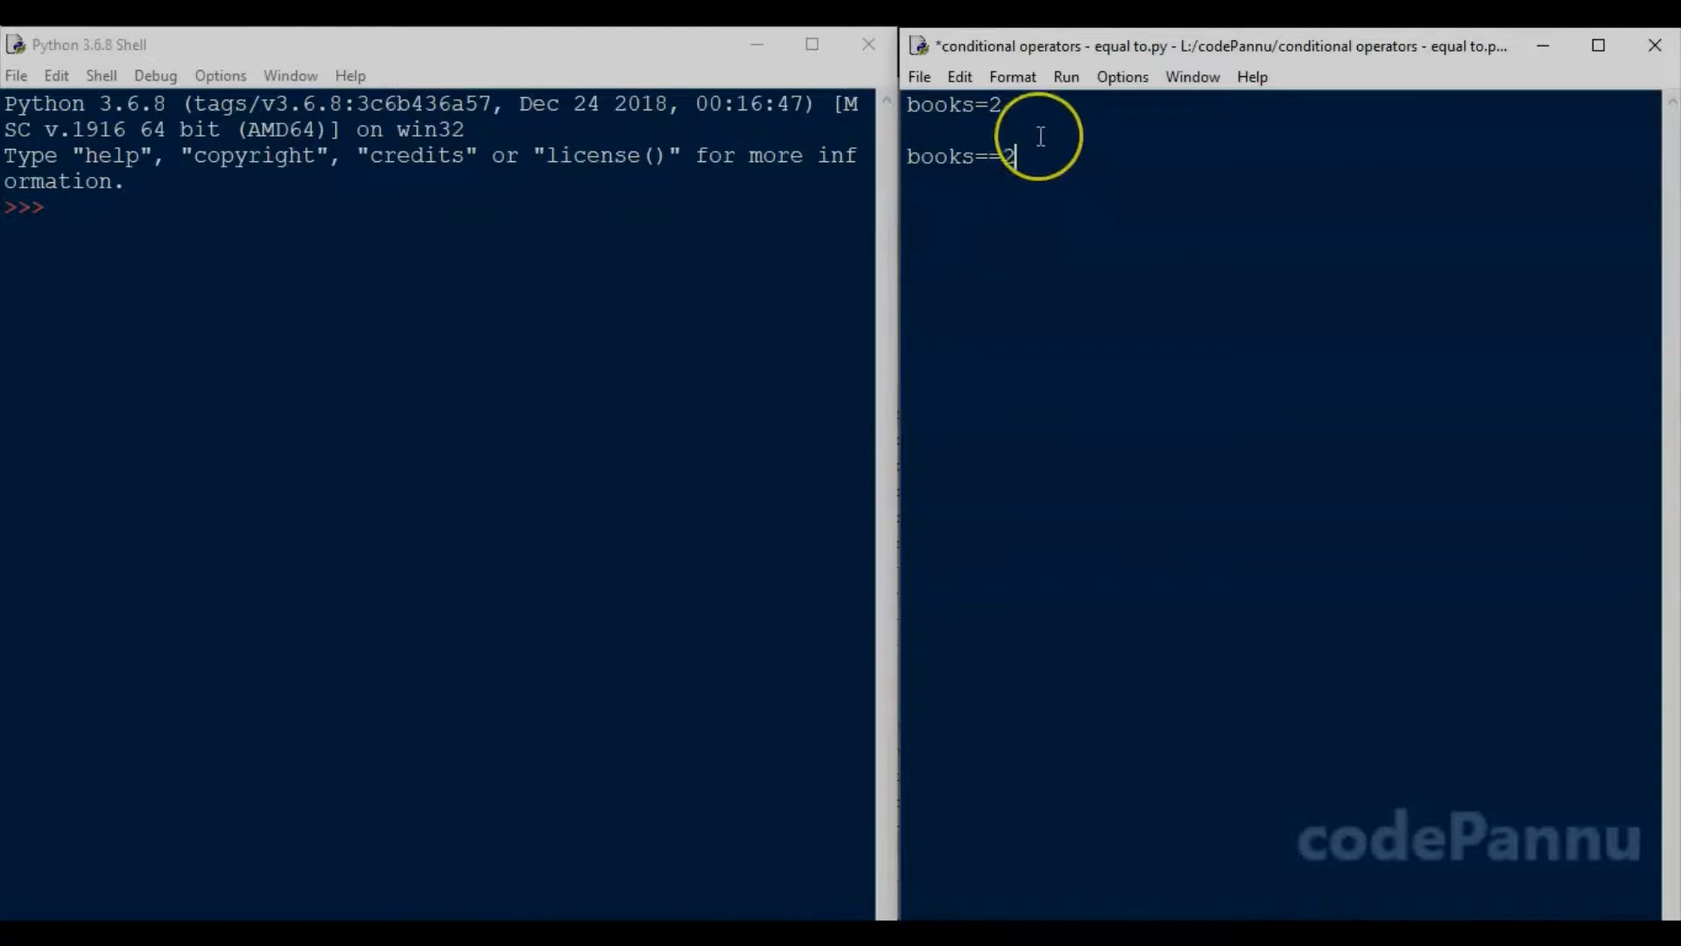
mouse_move(1000, 120)
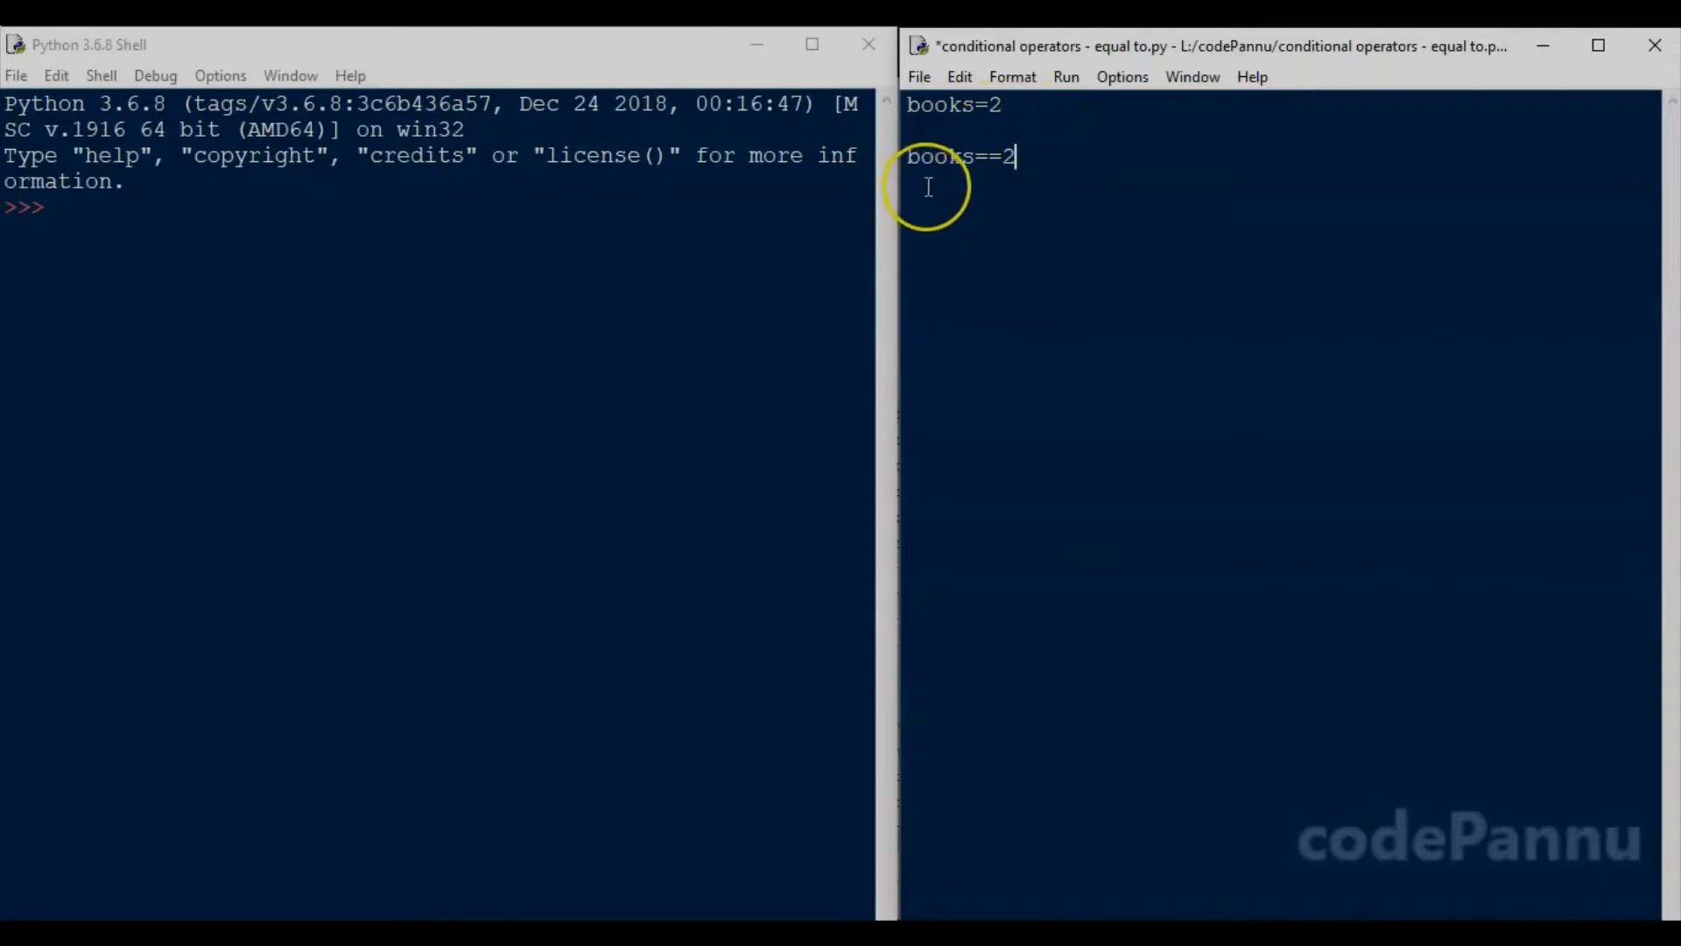
mouse_move(1013, 180)
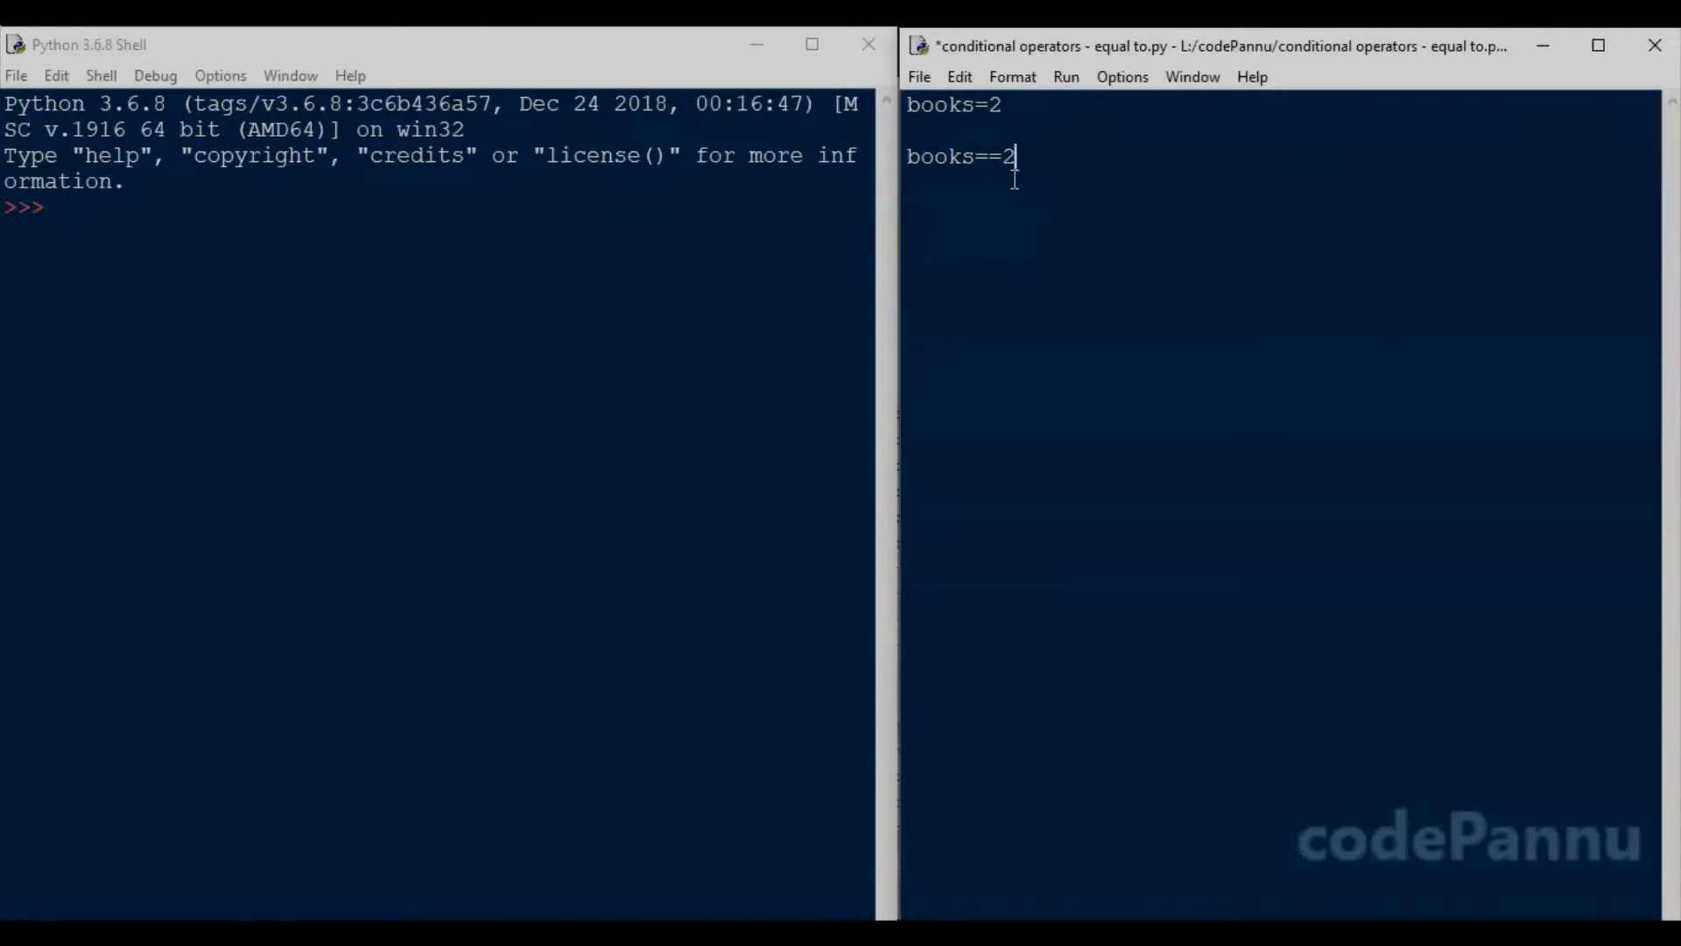
mouse_move(957, 188)
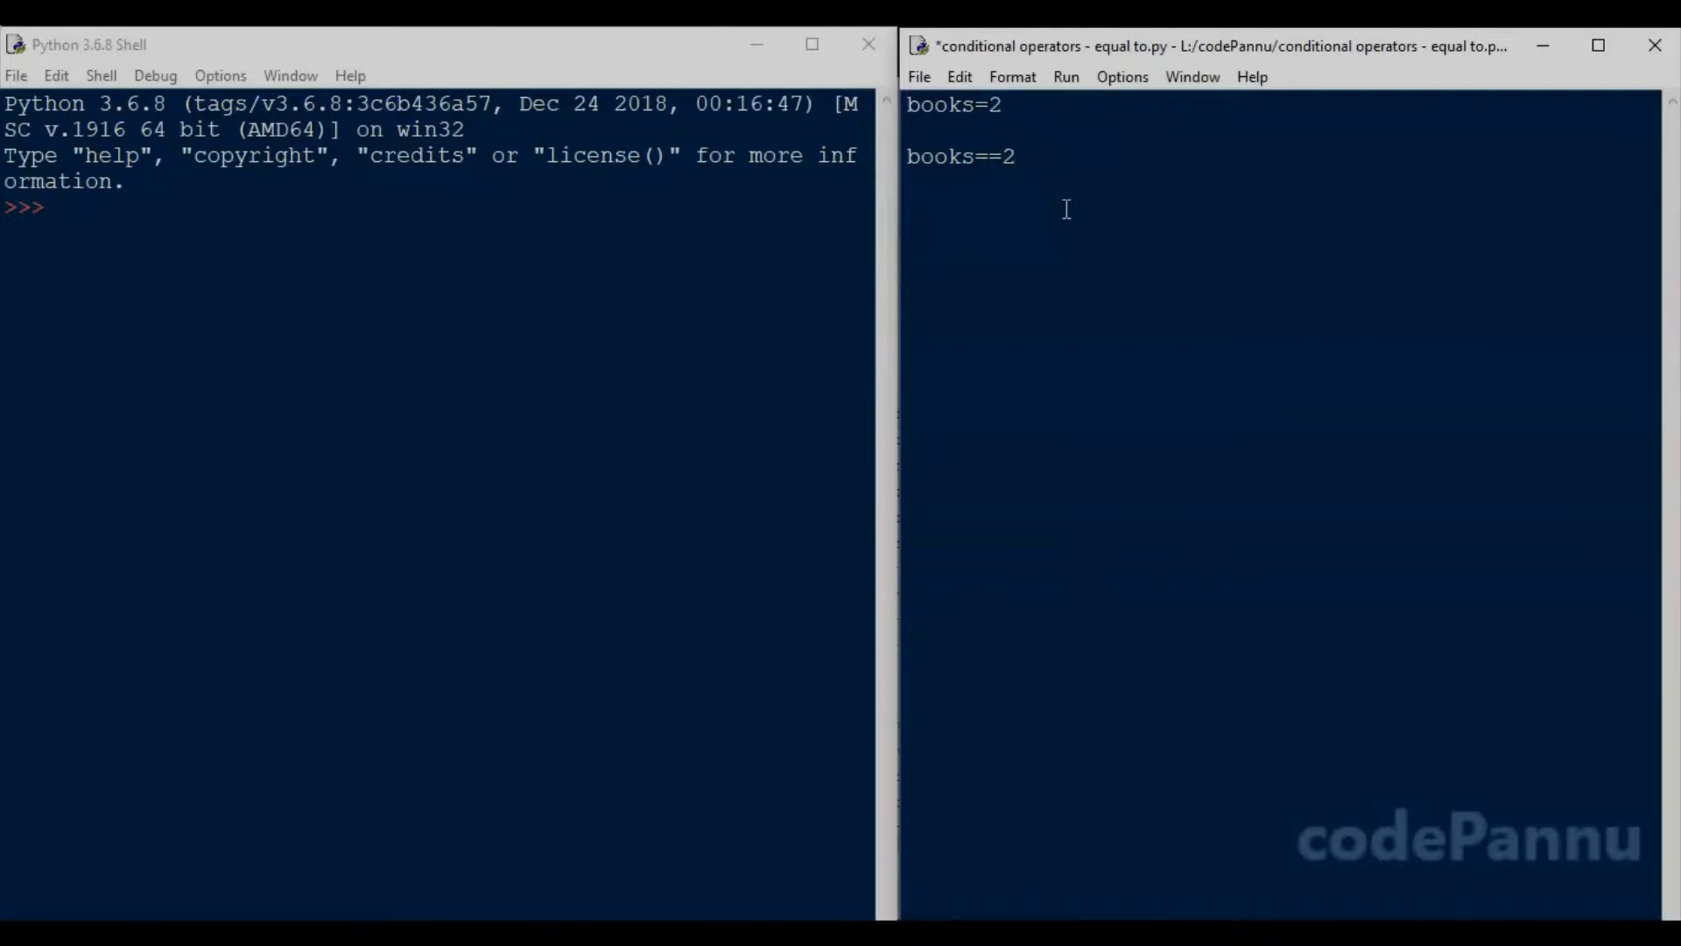
Step: Wrap the comparison line so it reads print(books==2)
text(print()
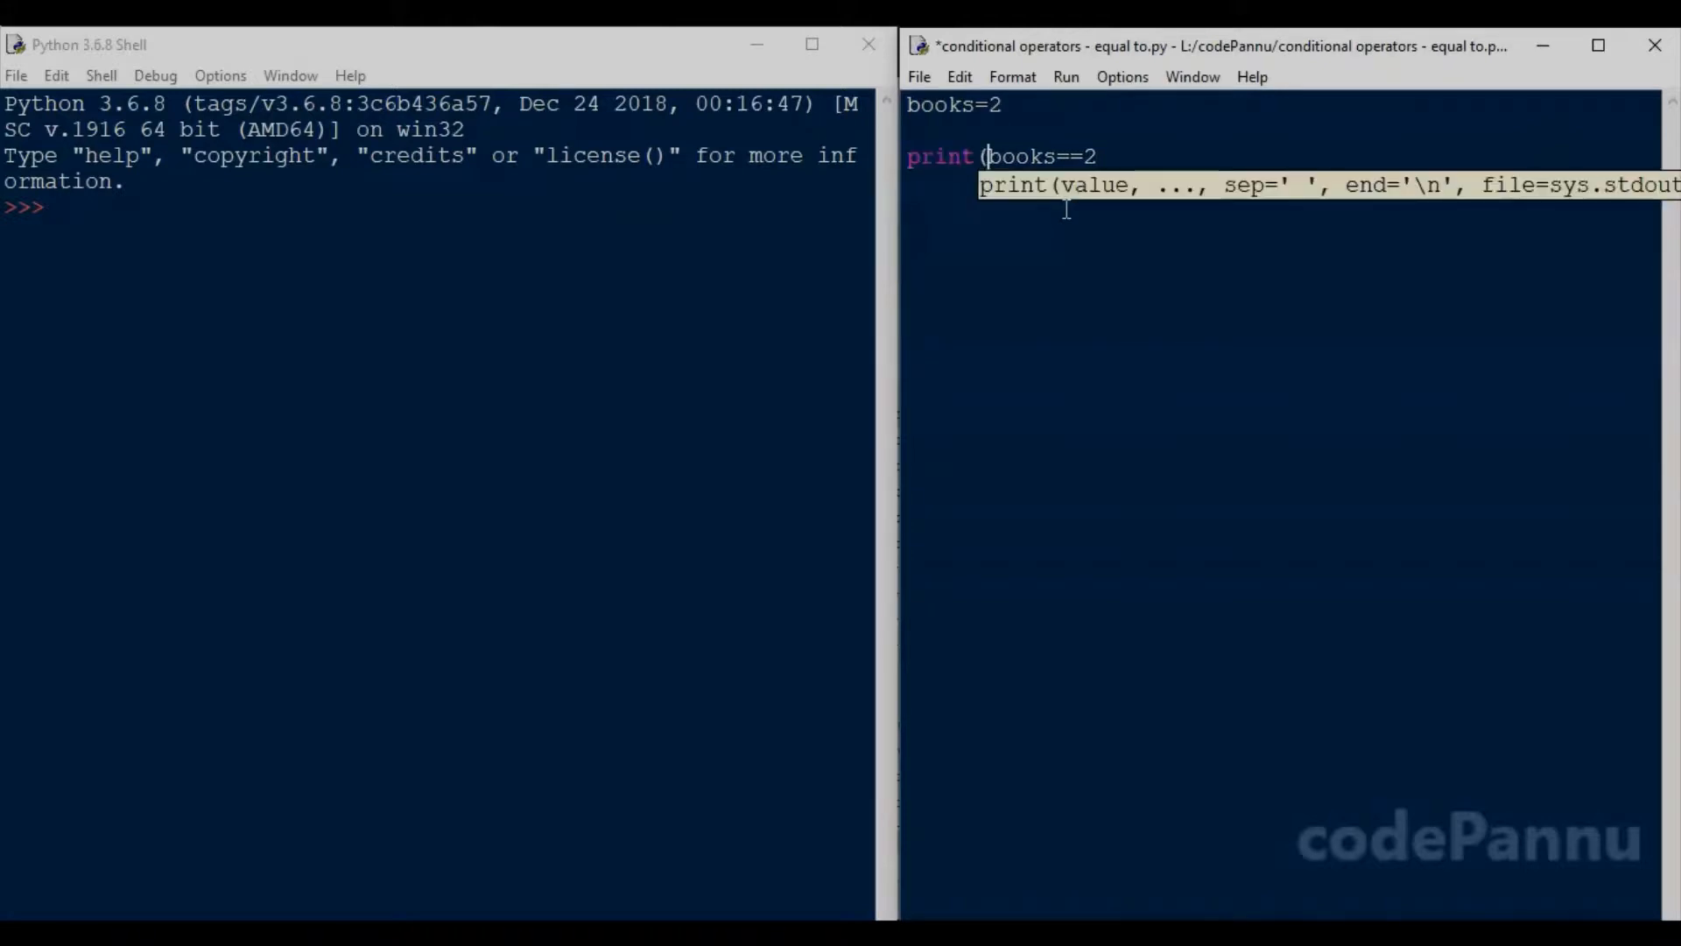
text())
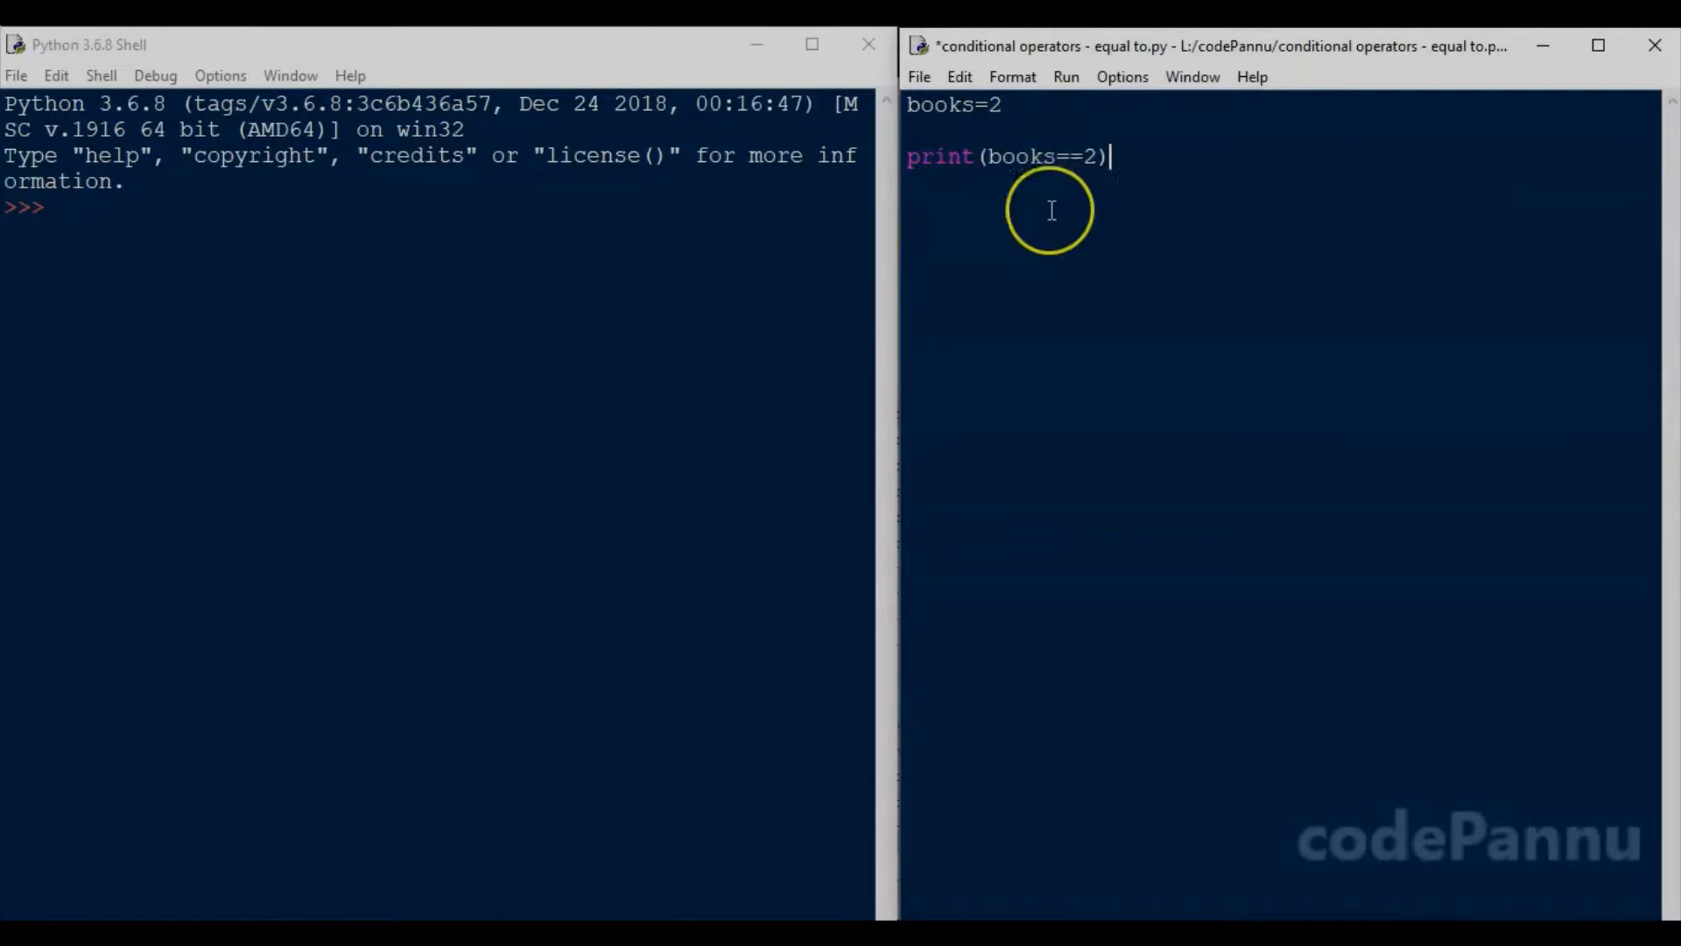
mouse_move(918, 76)
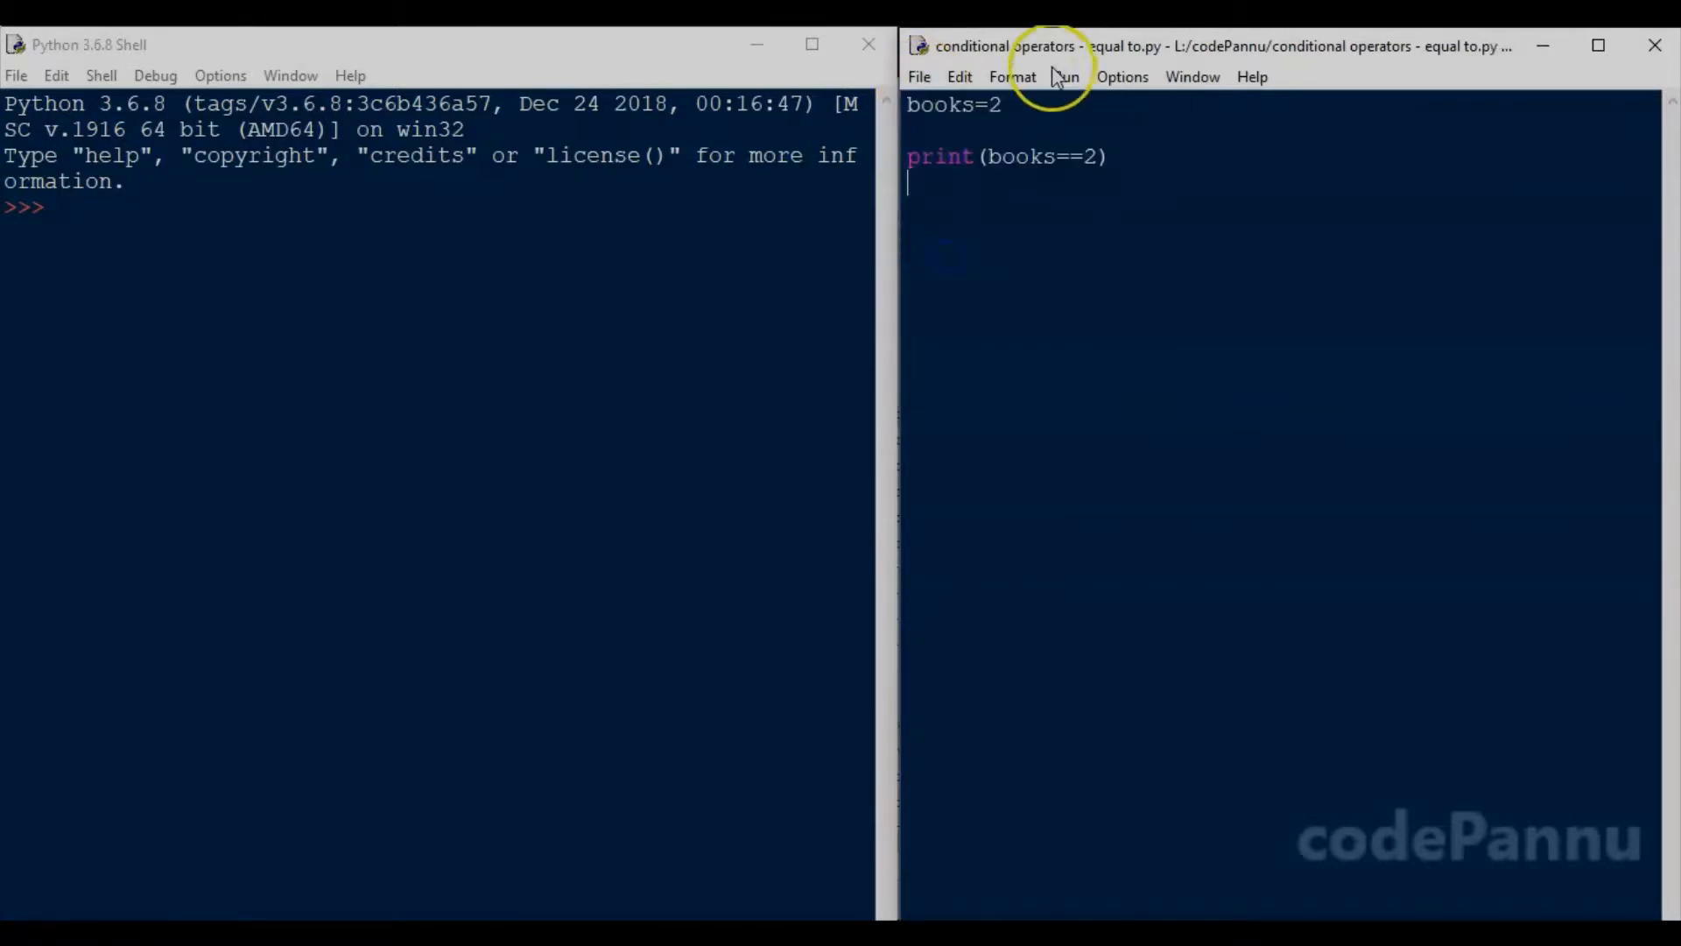
Step: Run the script with Run Module so the restarted shell prints True
click(1065, 77)
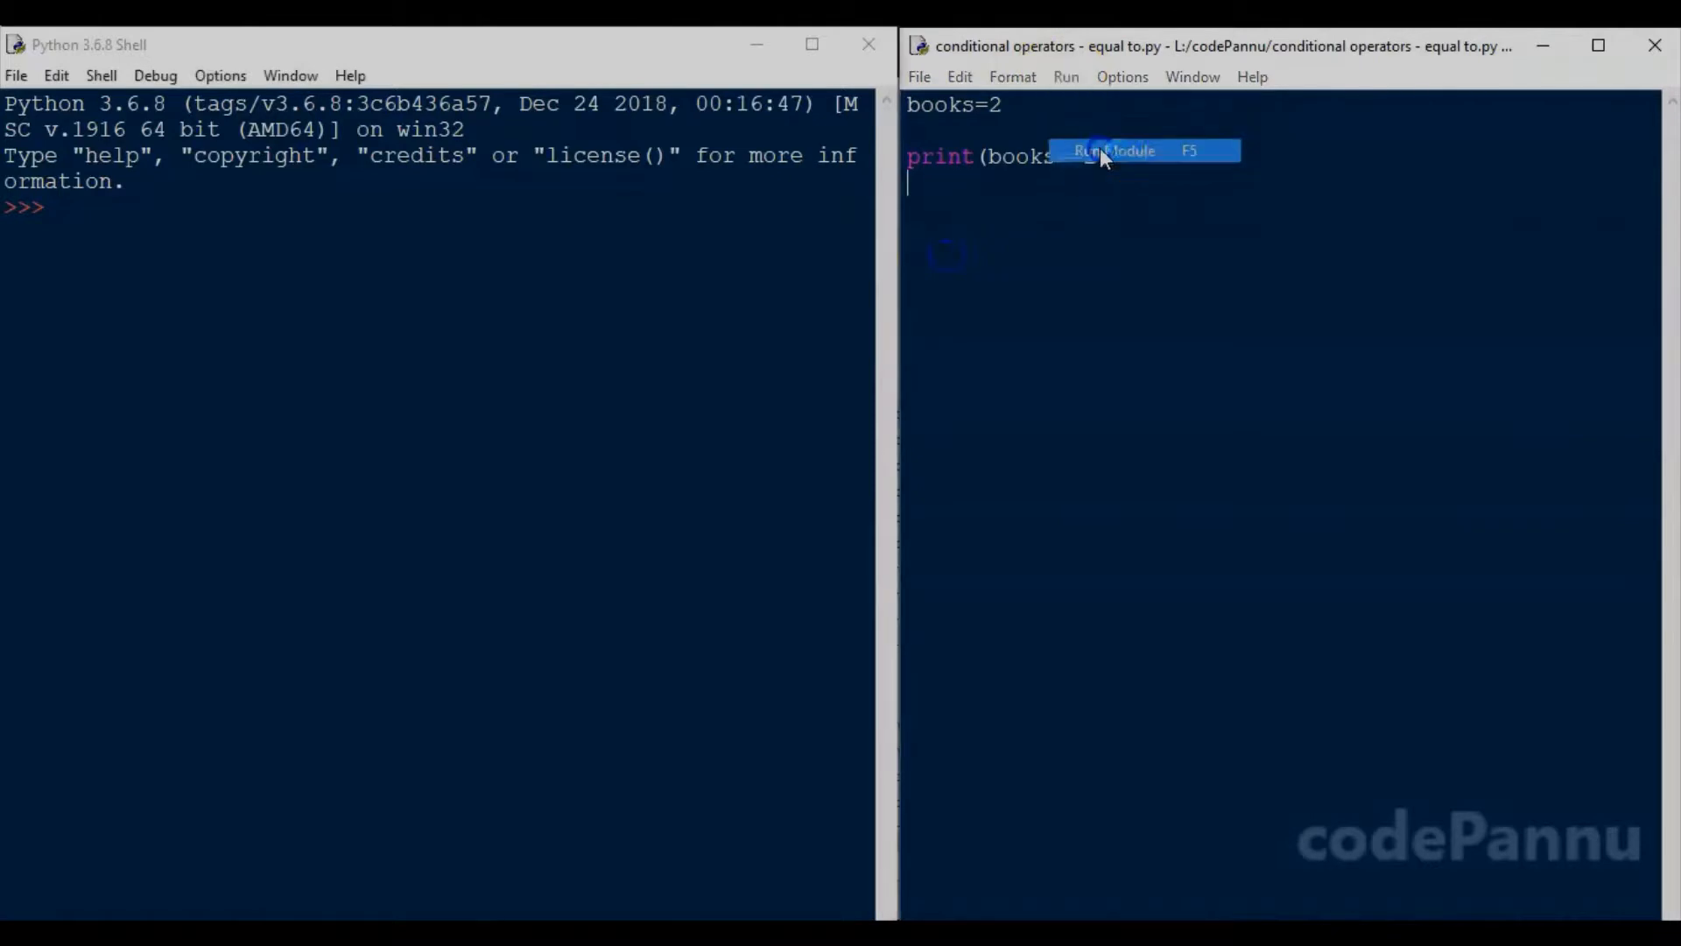
click(1113, 150)
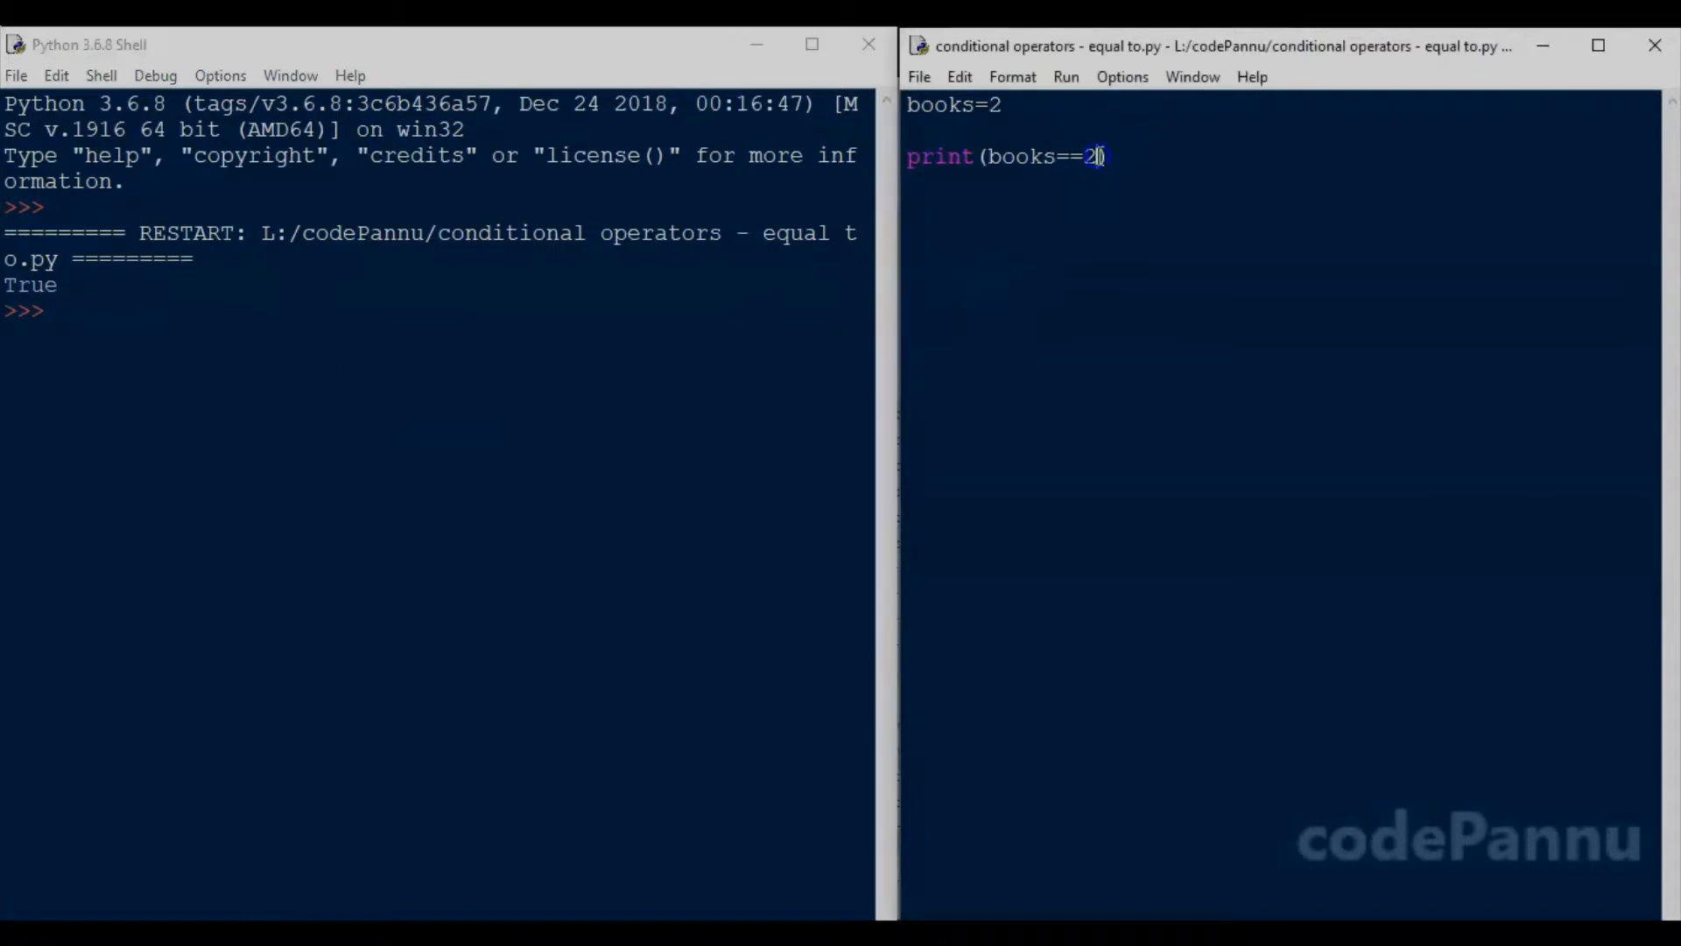
Step: Change the comparison to print(books==3), save, and rerun so the shell prints False
text(3)
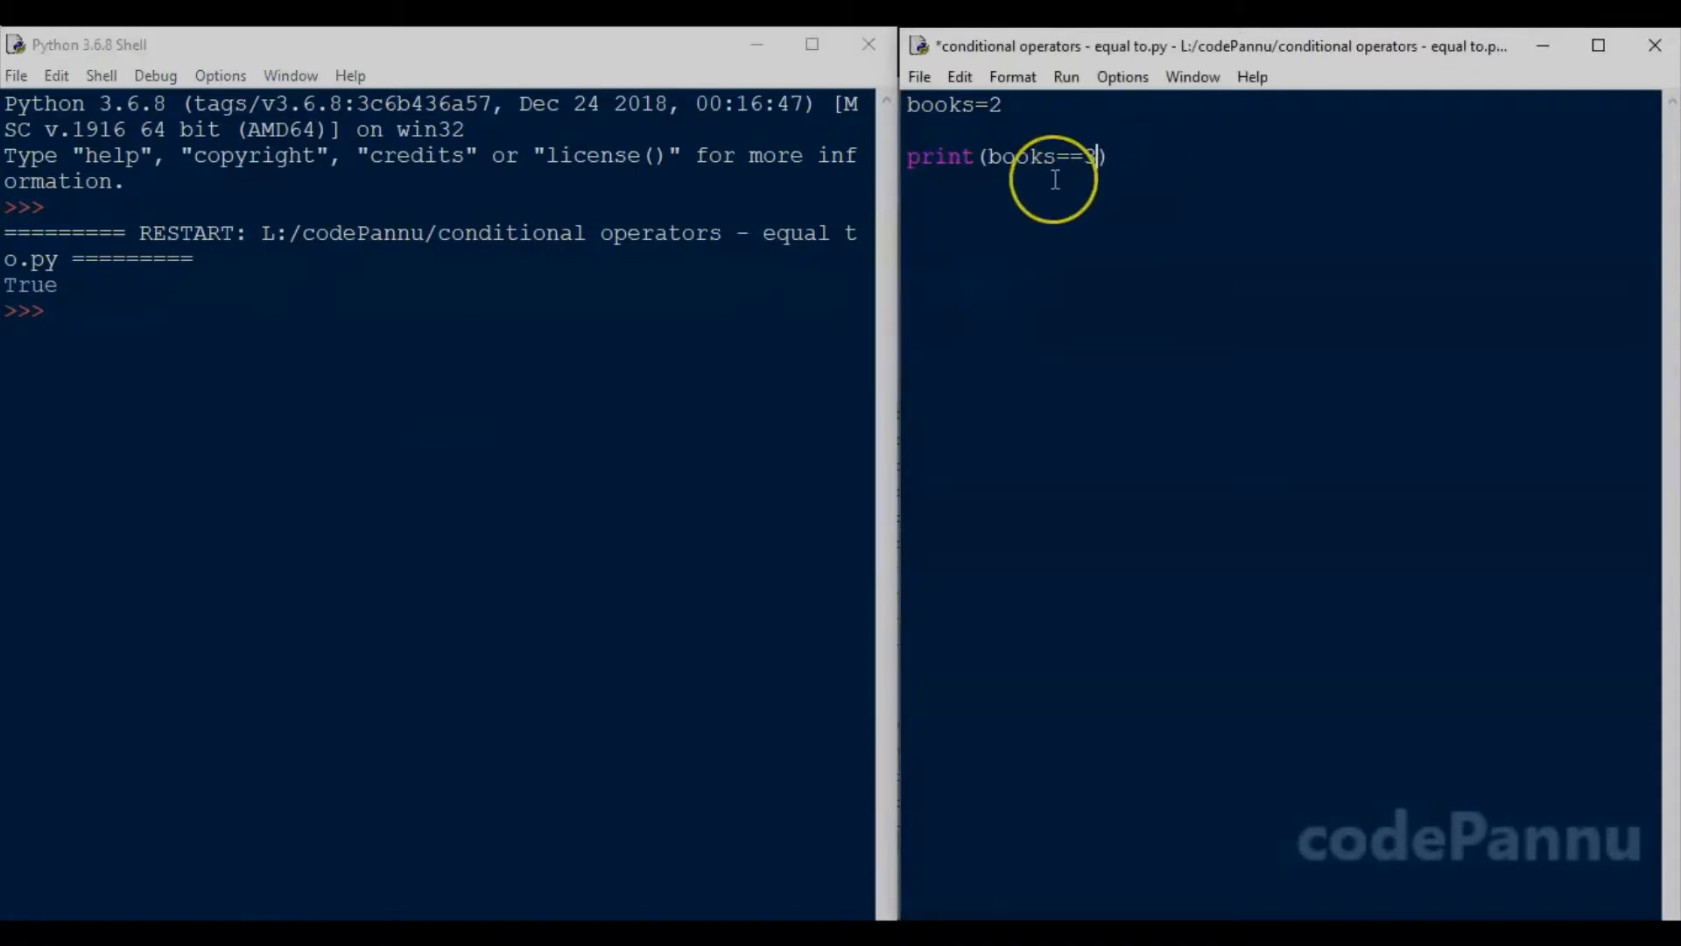
text(3)
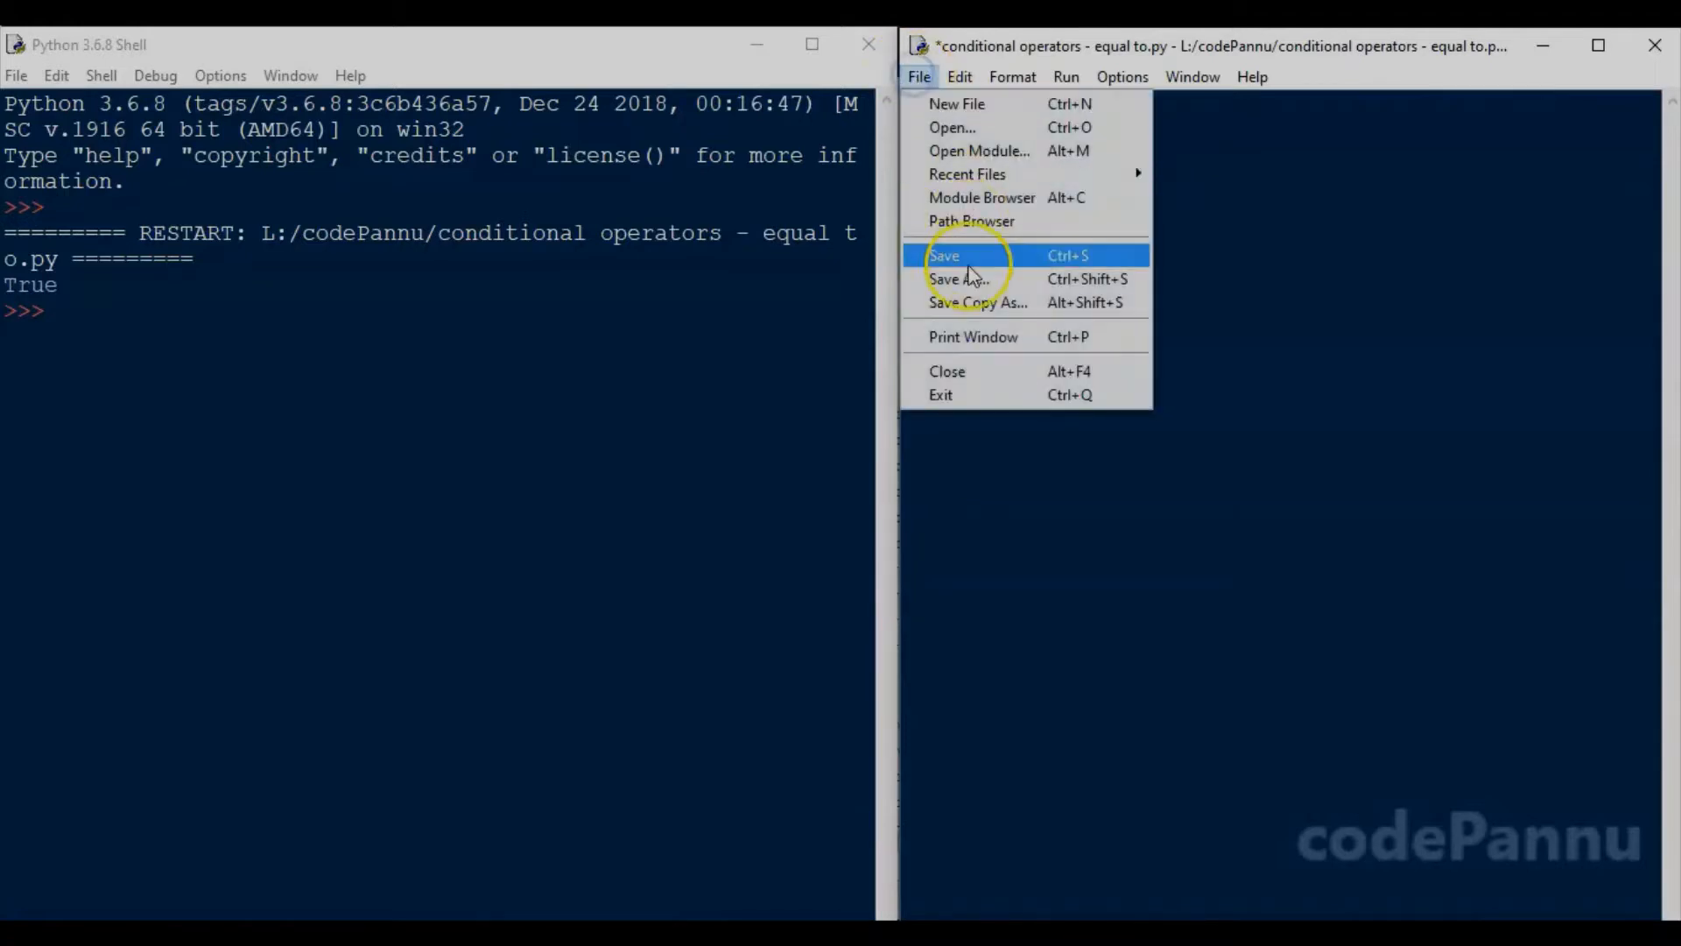
click(1065, 76)
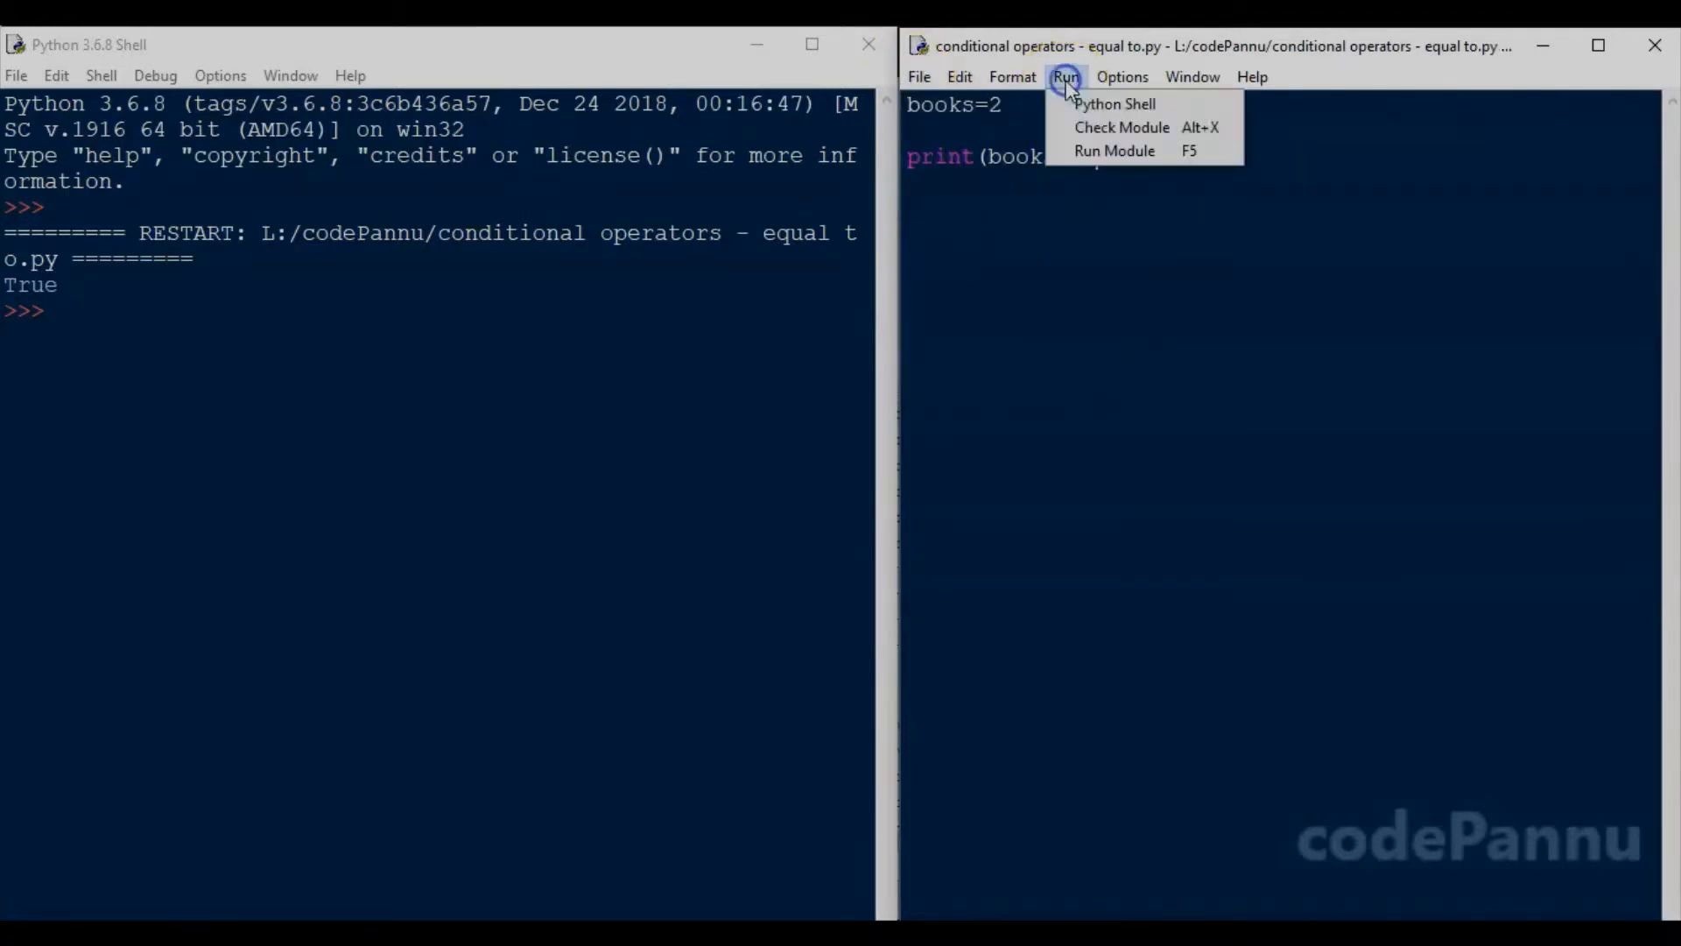
click(1142, 211)
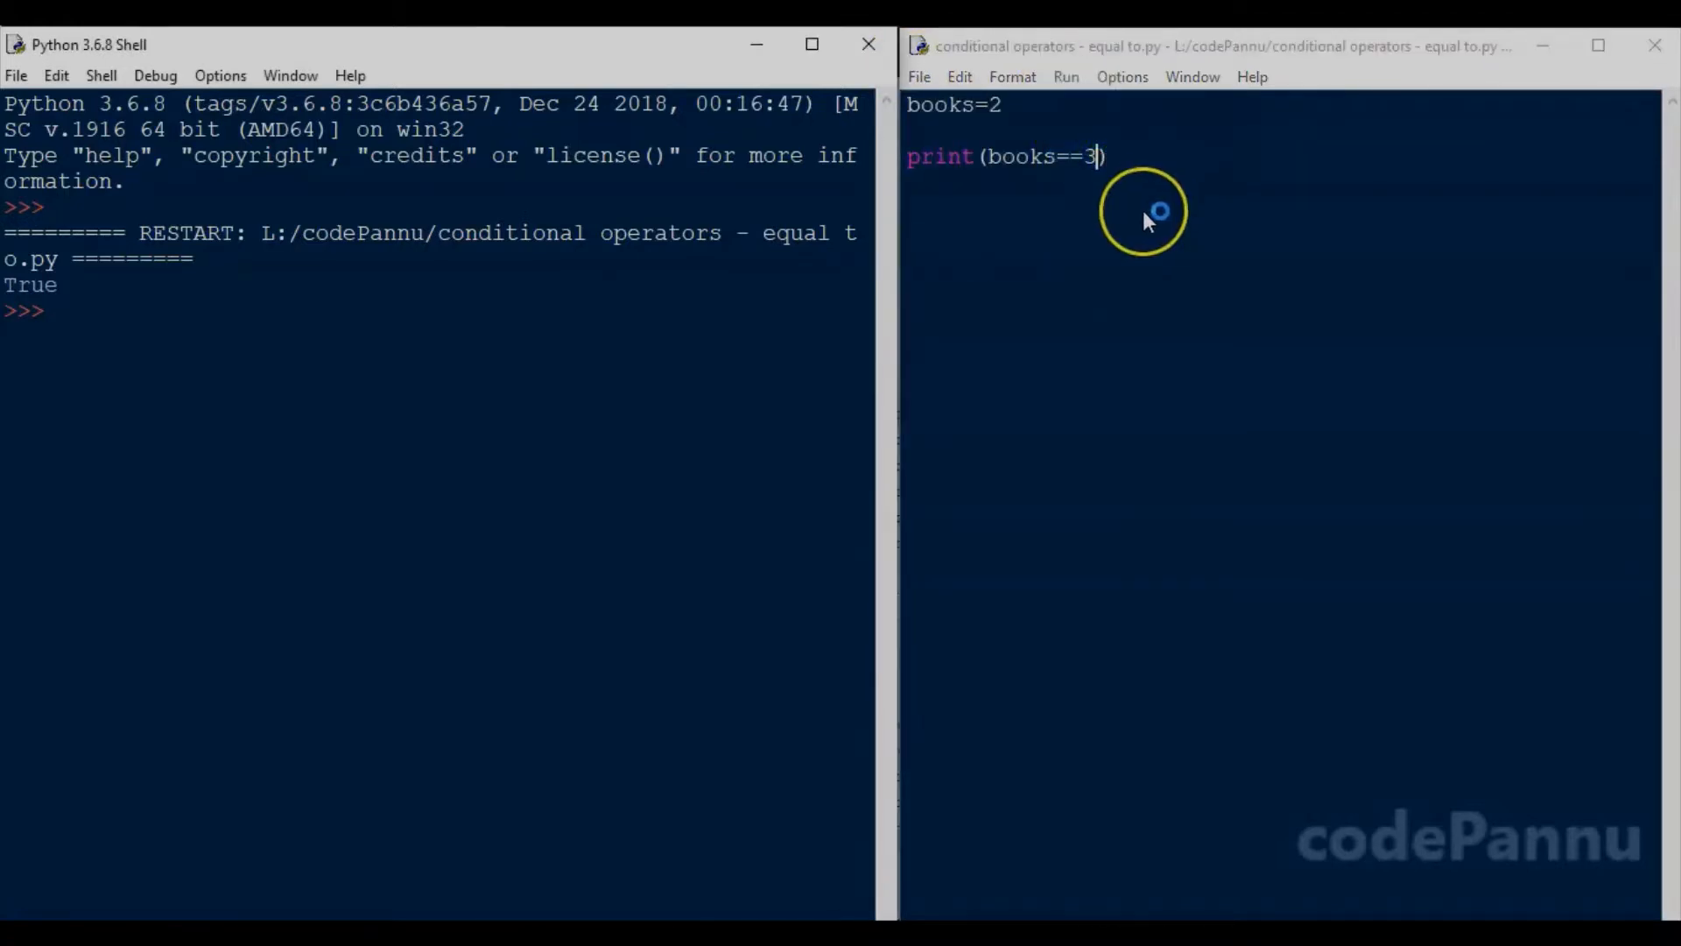
key(F5)
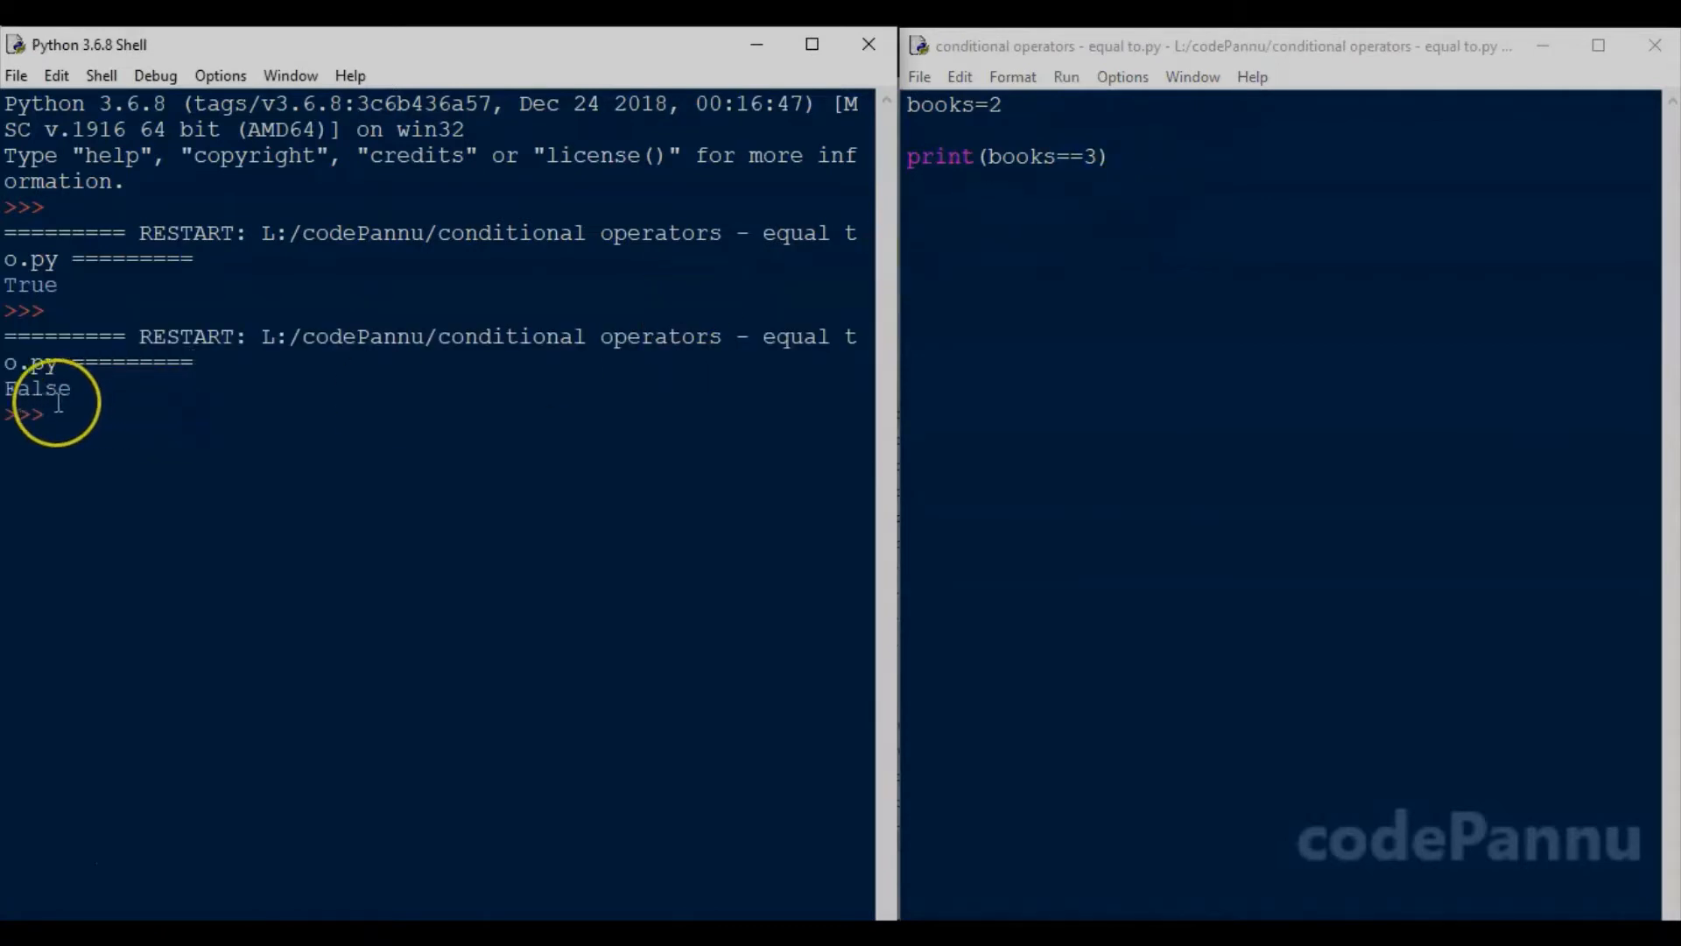
mouse_move(1011, 175)
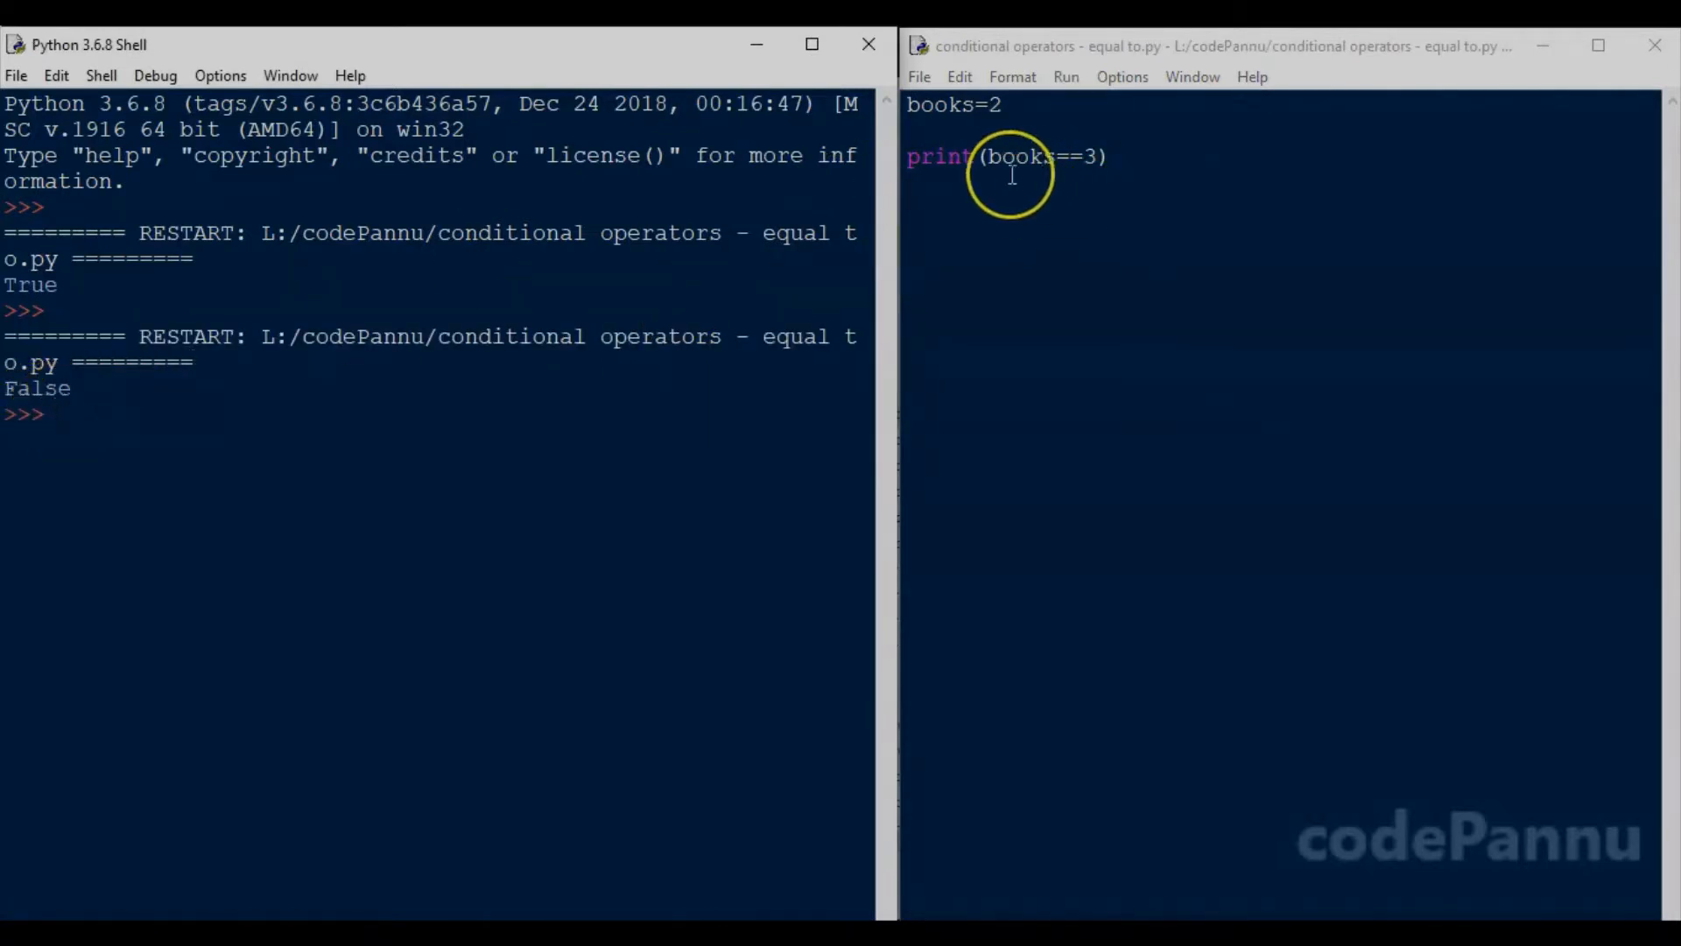
mouse_move(1094, 174)
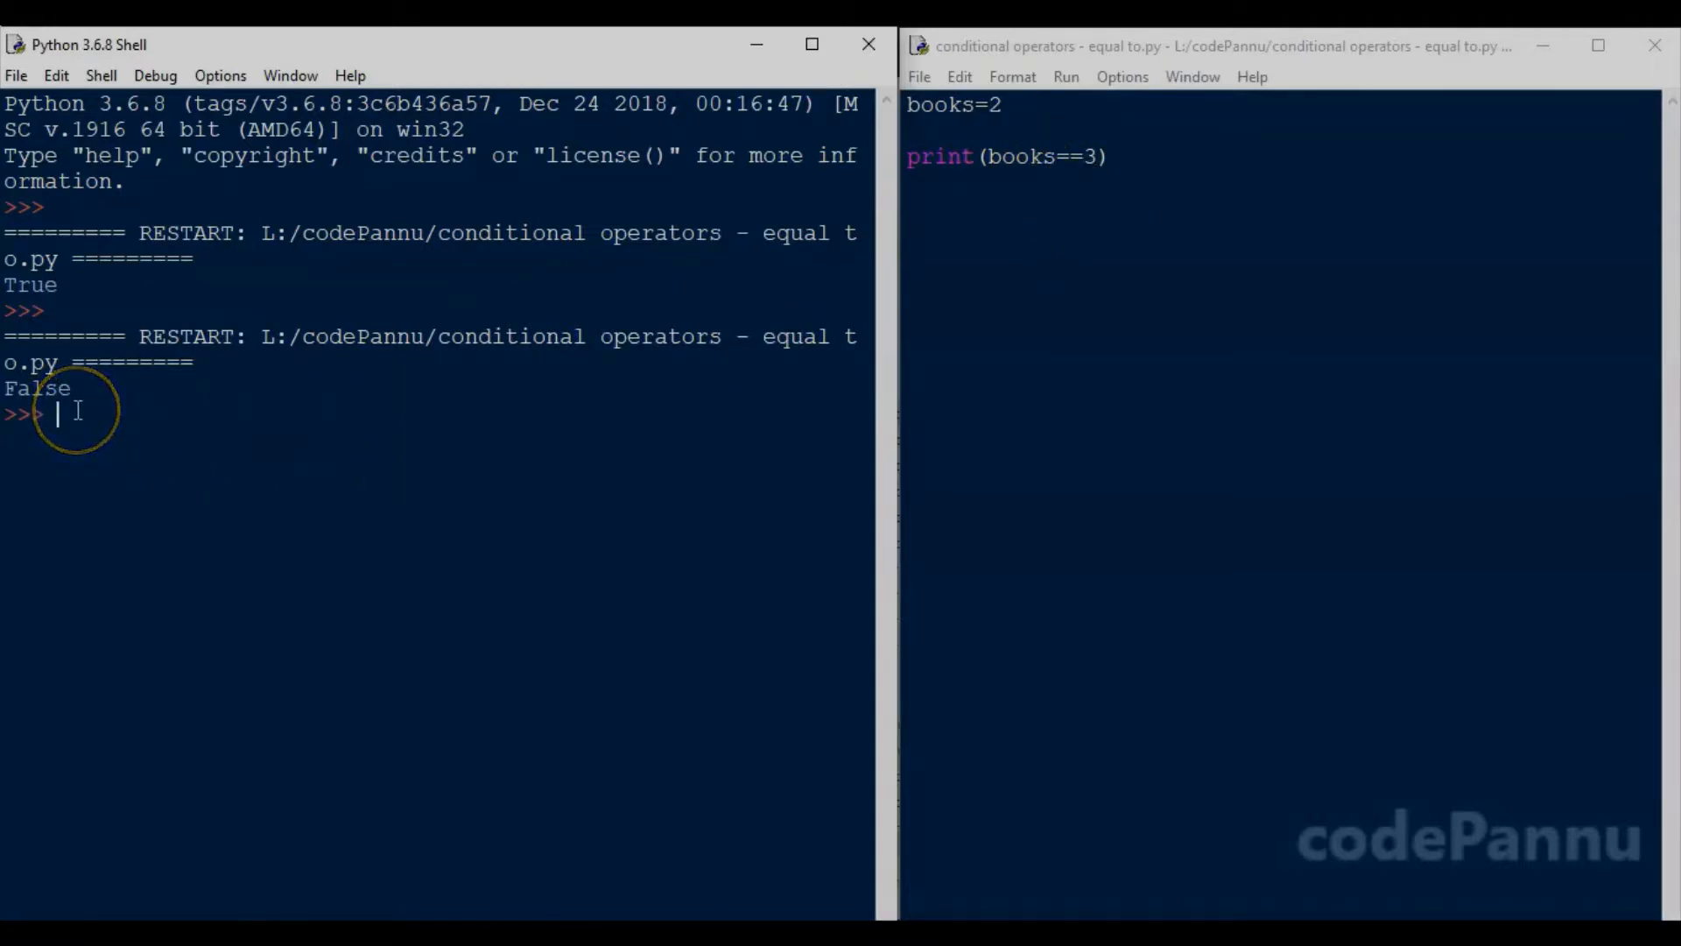
mouse_move(1058, 201)
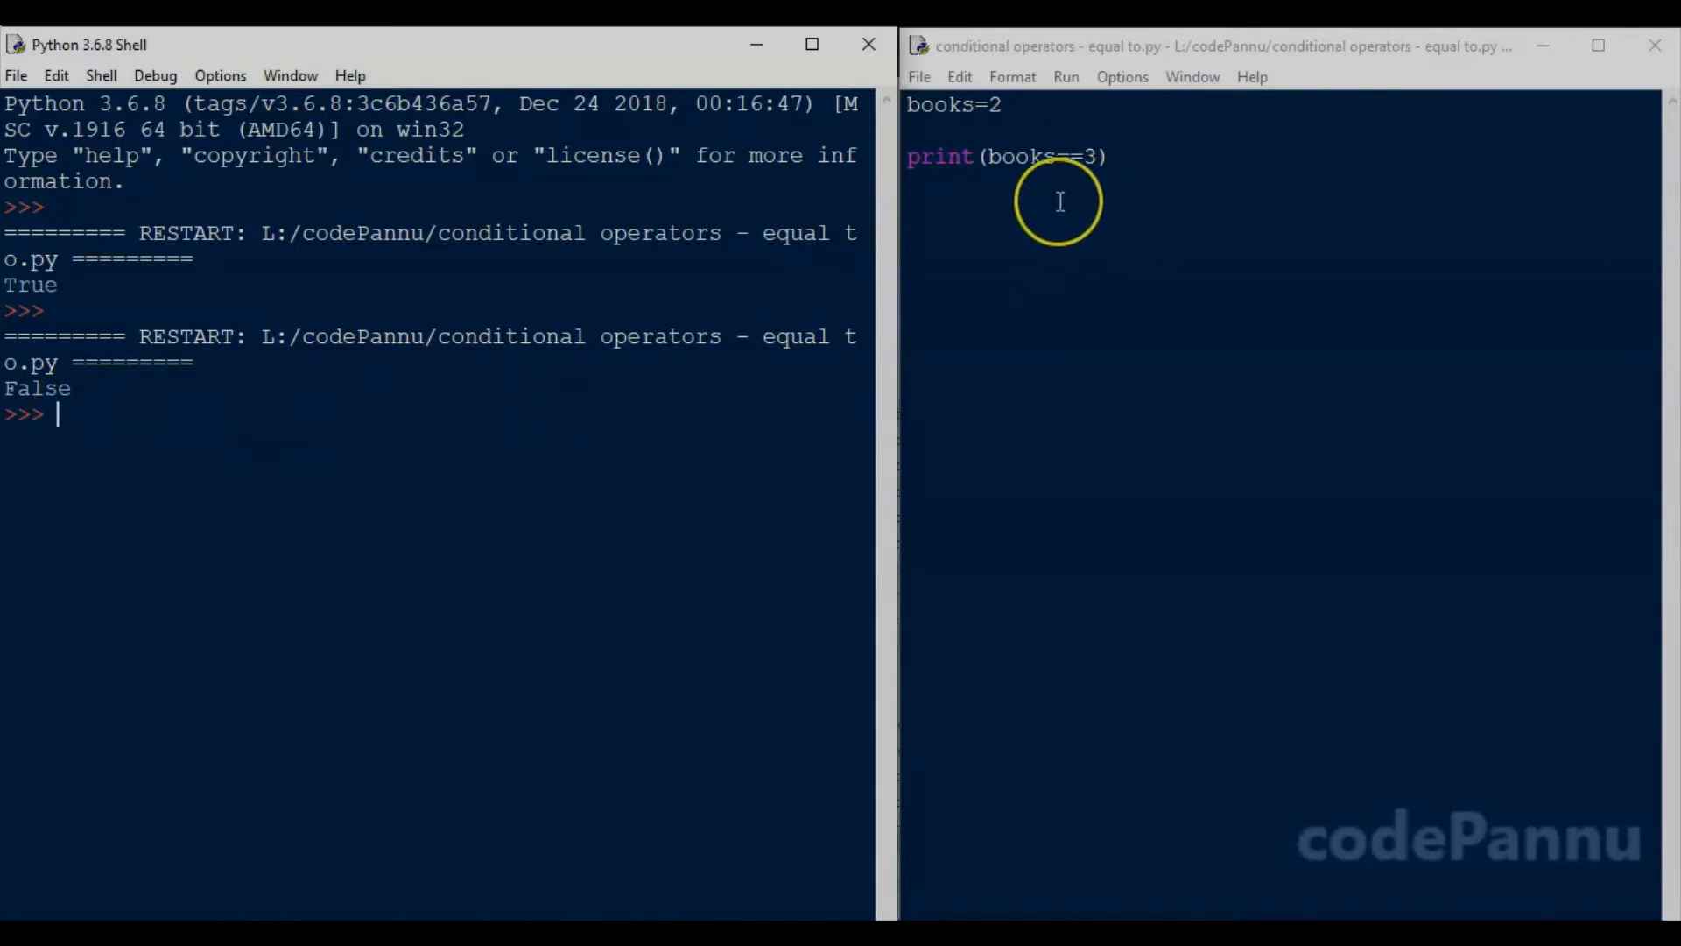